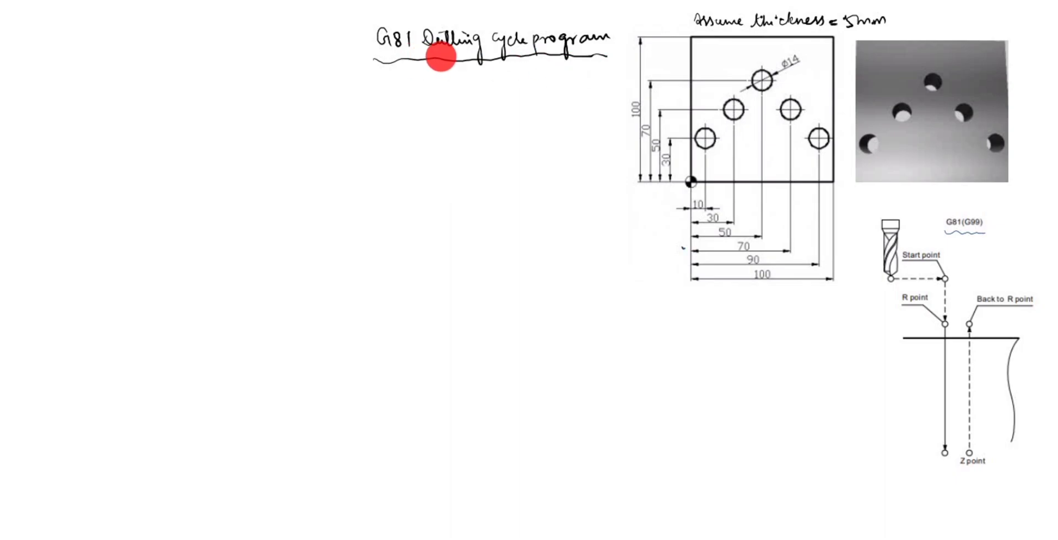
mouse_move(519, 64)
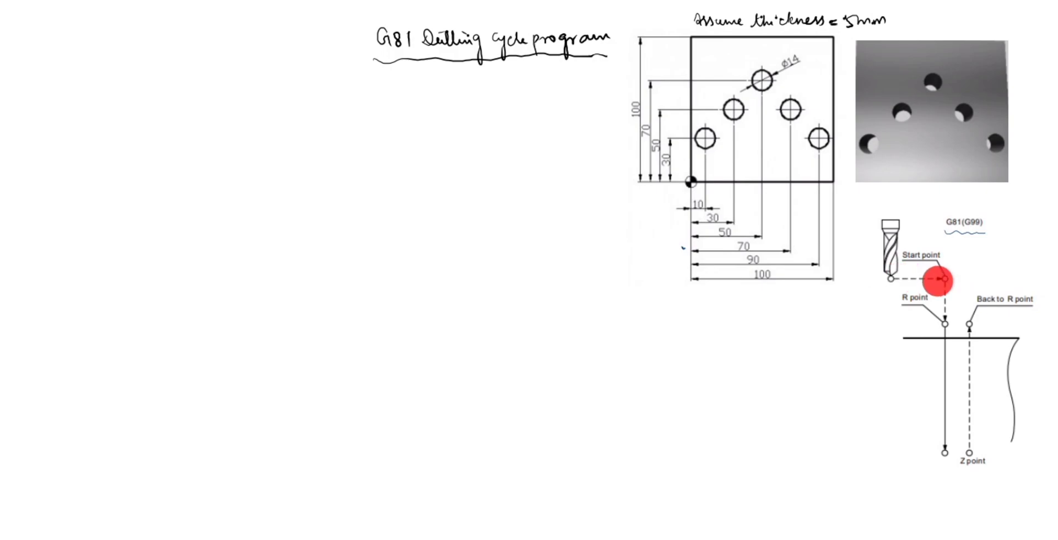
Write G99 with a leader at the back-to-R-point level and G98 at the start-point level.
left_click_drag(934, 280, 890, 276)
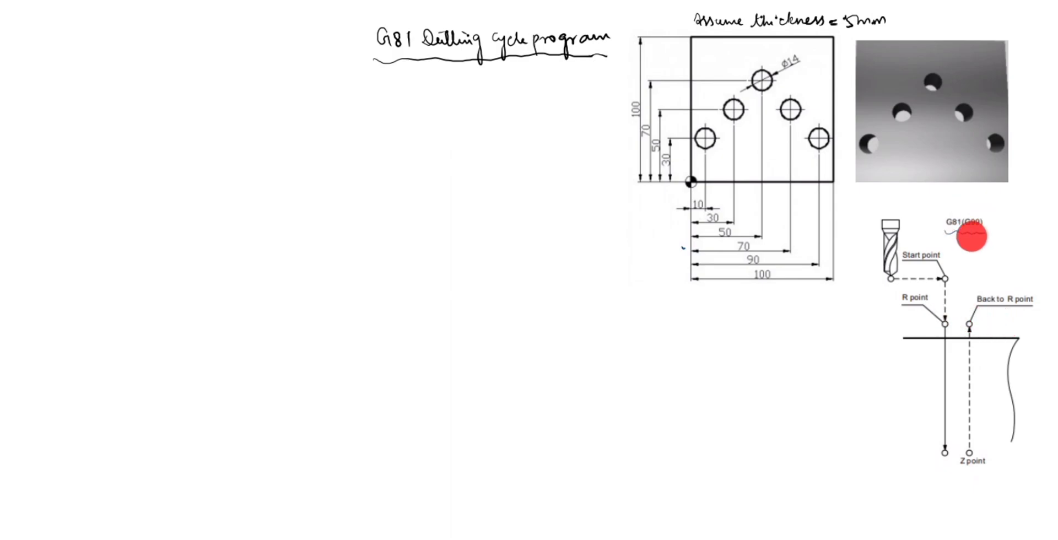
left_click(970, 236)
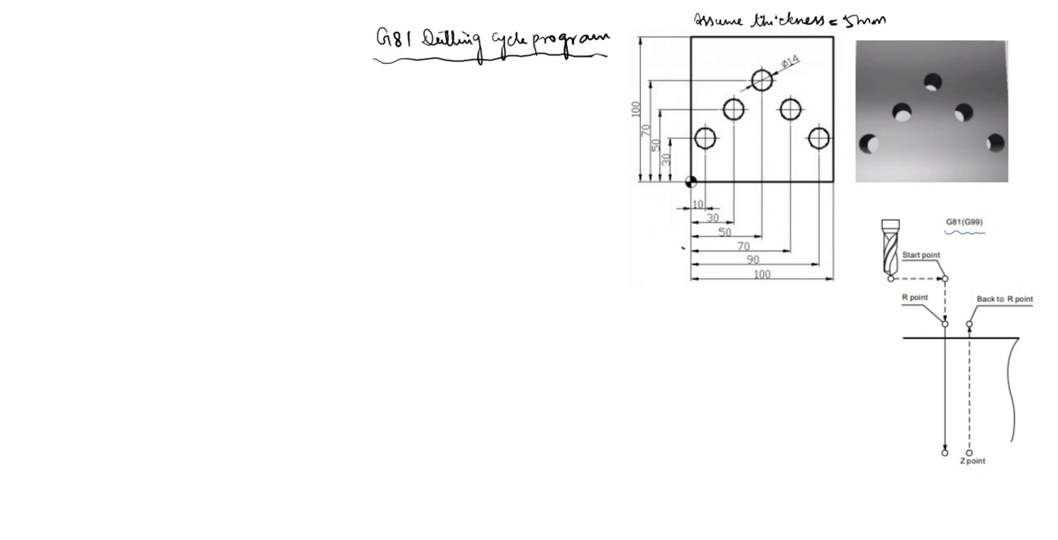
left_click_drag(966, 324, 1025, 324)
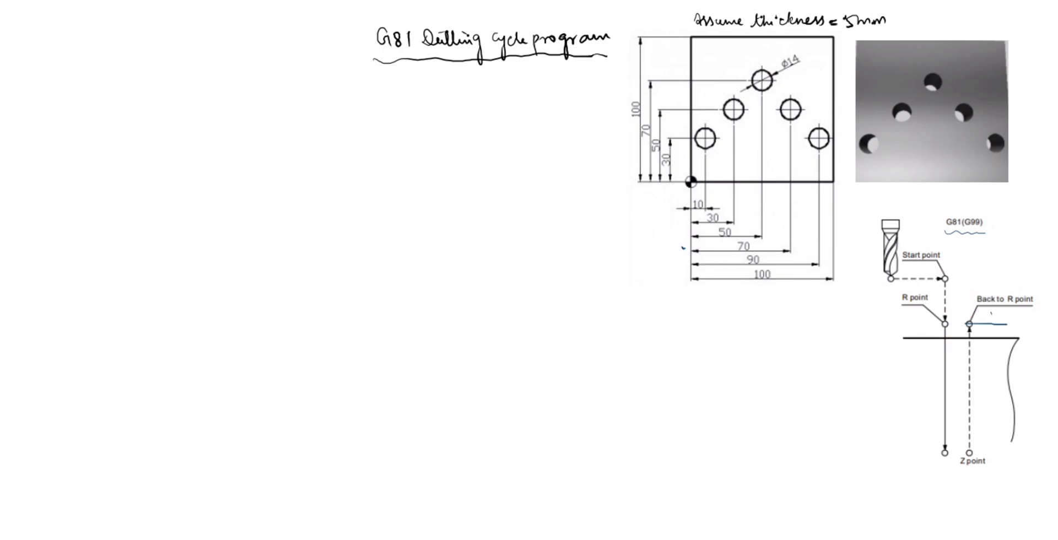
type("G99")
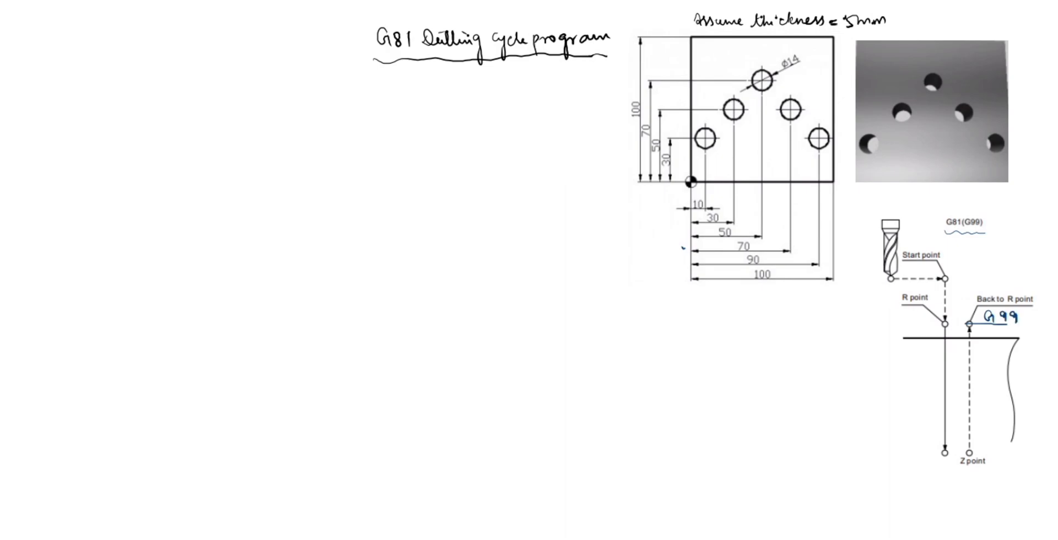
left_click_drag(944, 276, 1011, 274)
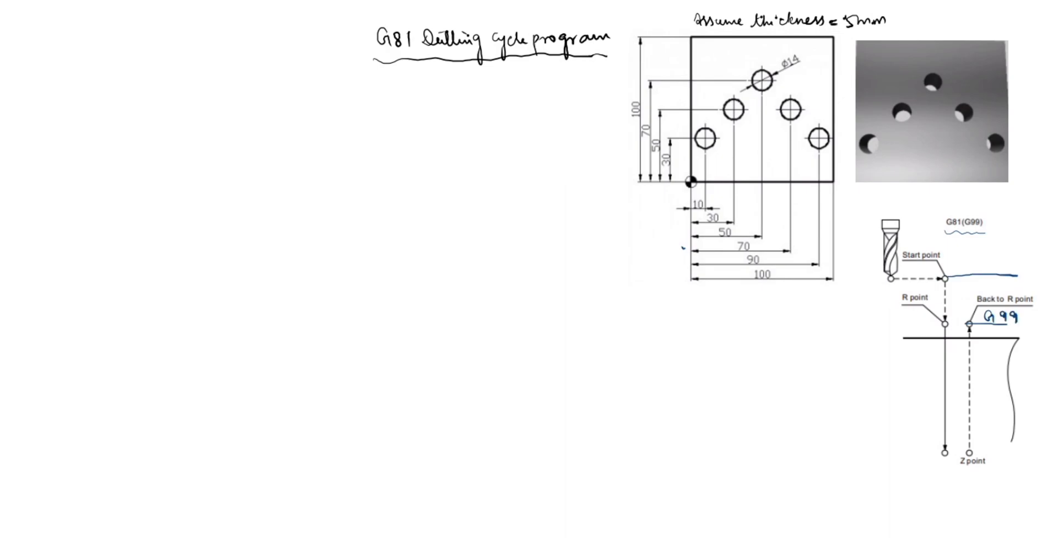
type("G98")
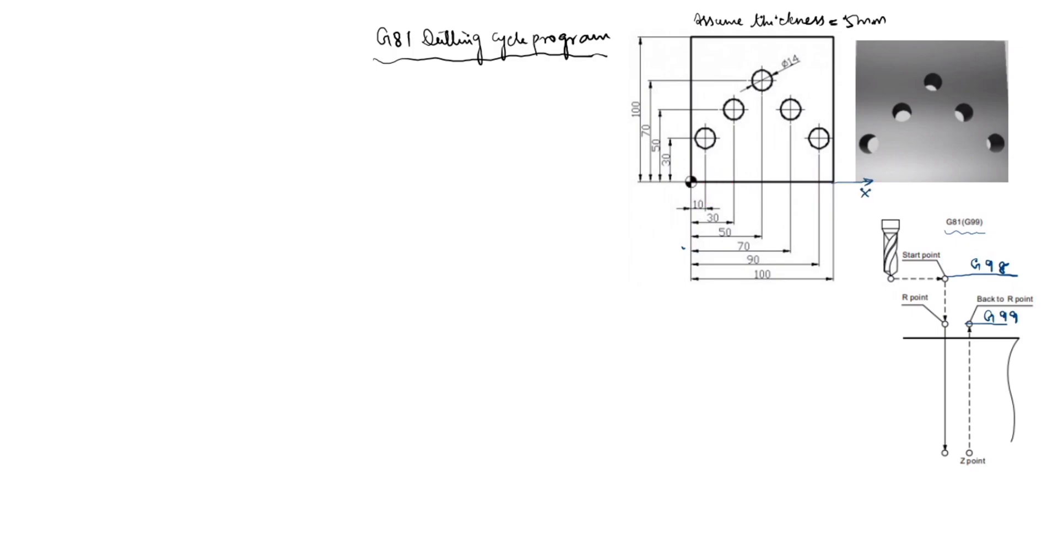
Draw the +Y axis arrow at the plate's origin.
left_click_drag(674, 41, 681, 20)
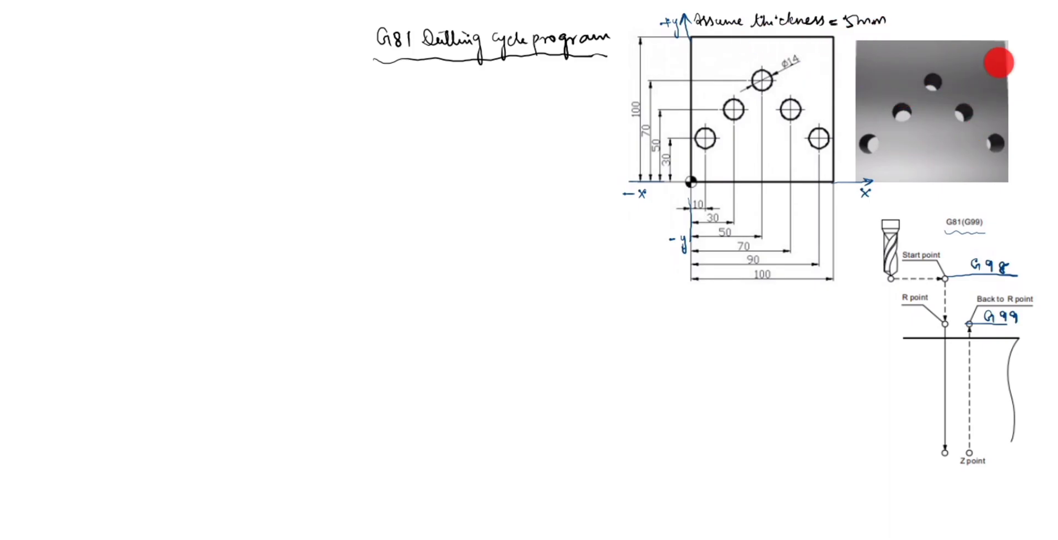
mouse_move(955, 145)
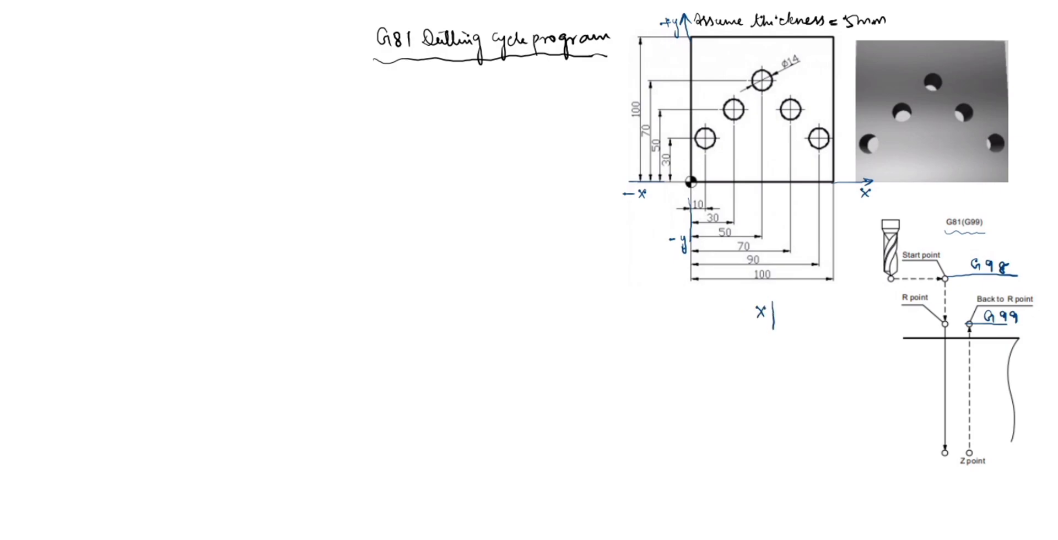
Head the table's Y column and enter the first hole row 10 | 3.0.
type("y")
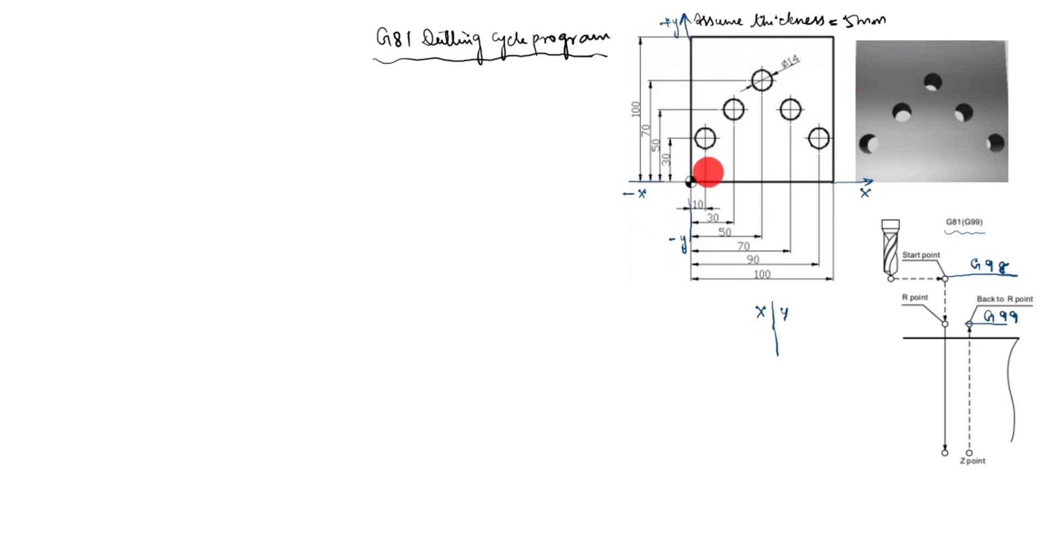
mouse_move(705, 212)
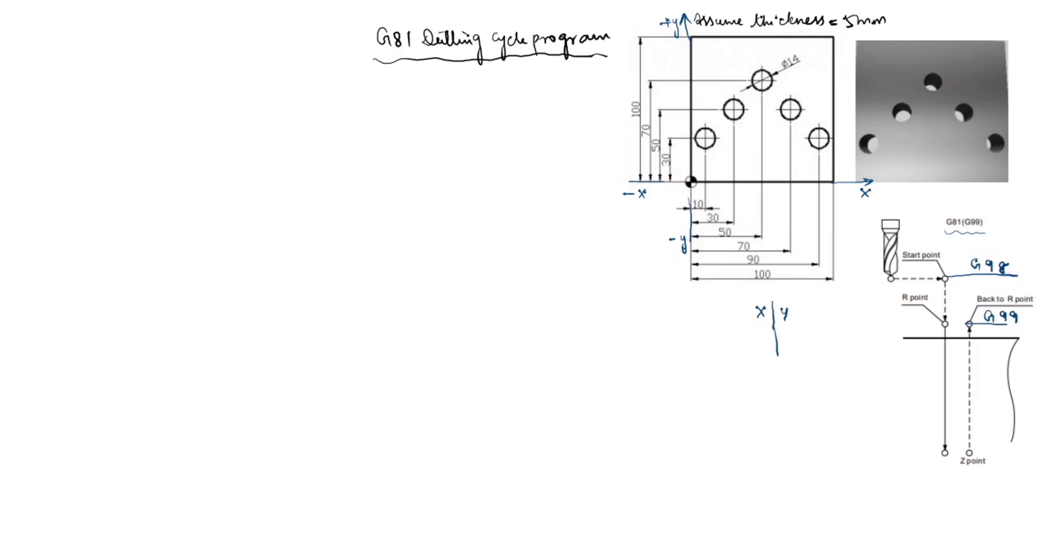
type("10")
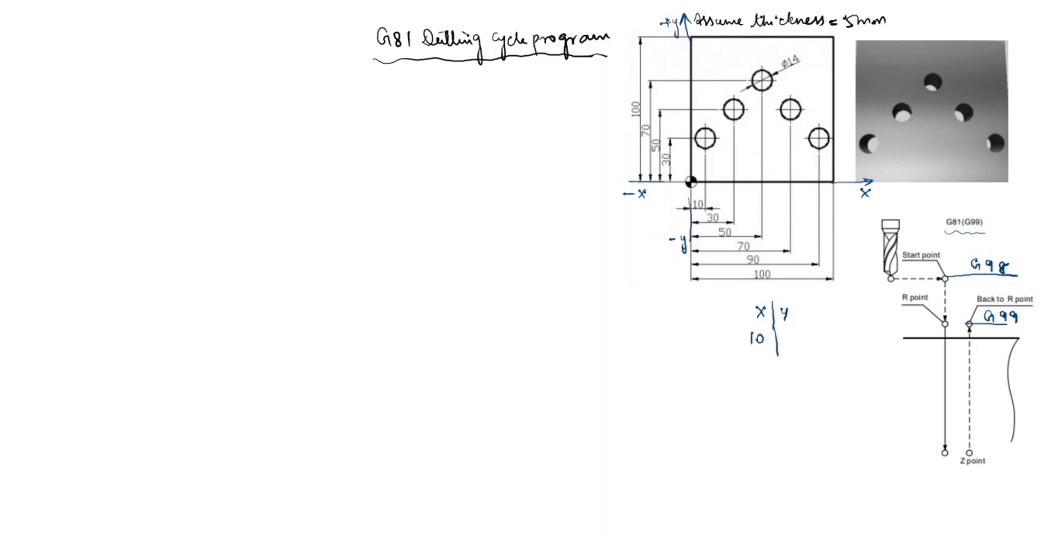
type("3.0")
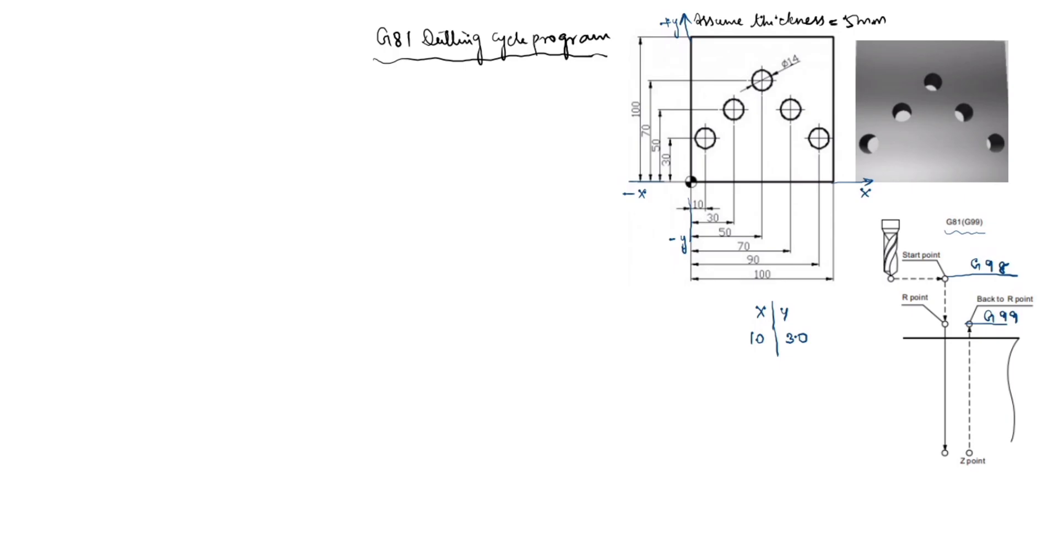
Note G90 above the coordinate table and underline it.
type("G")
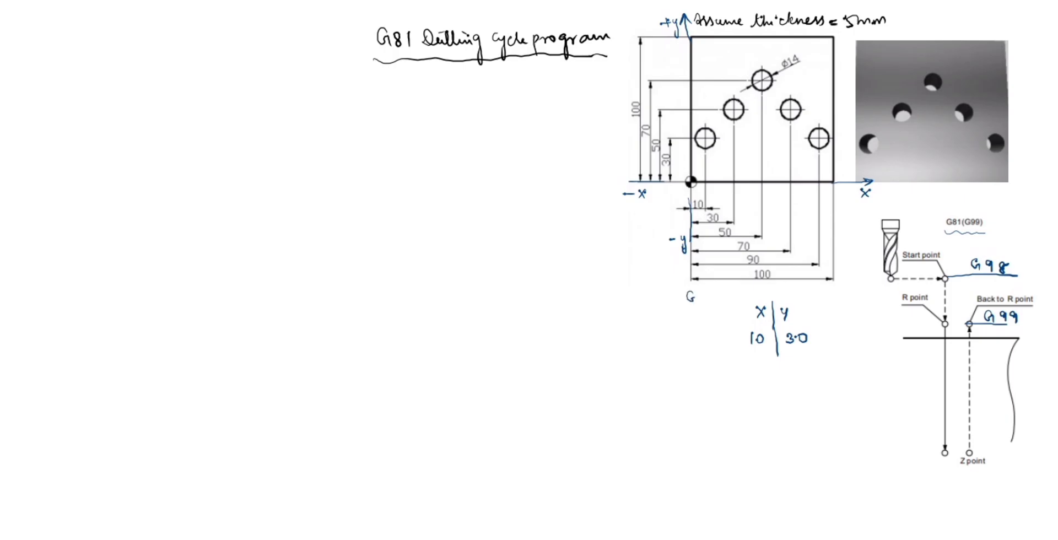
type("G90")
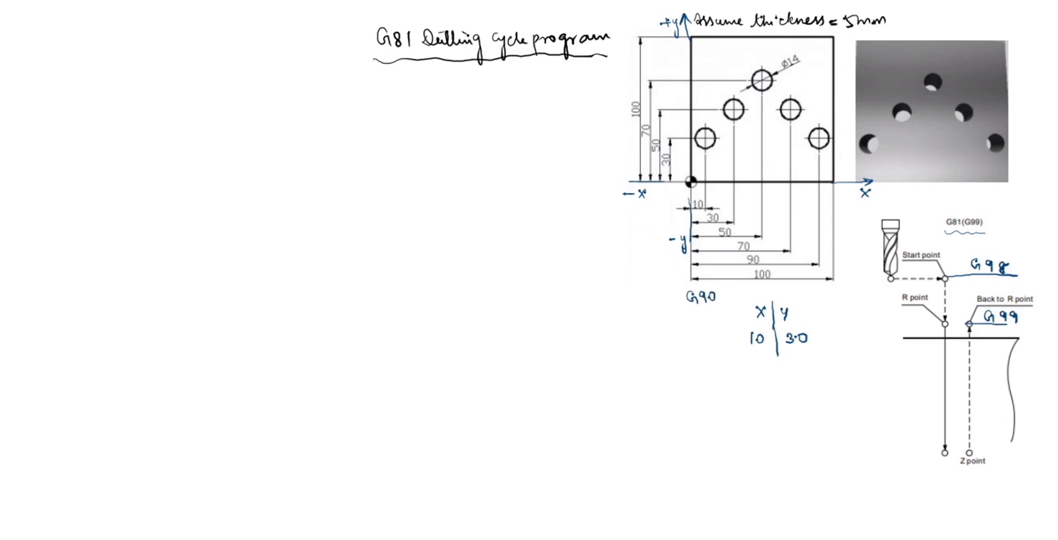
left_click_drag(684, 304, 722, 302)
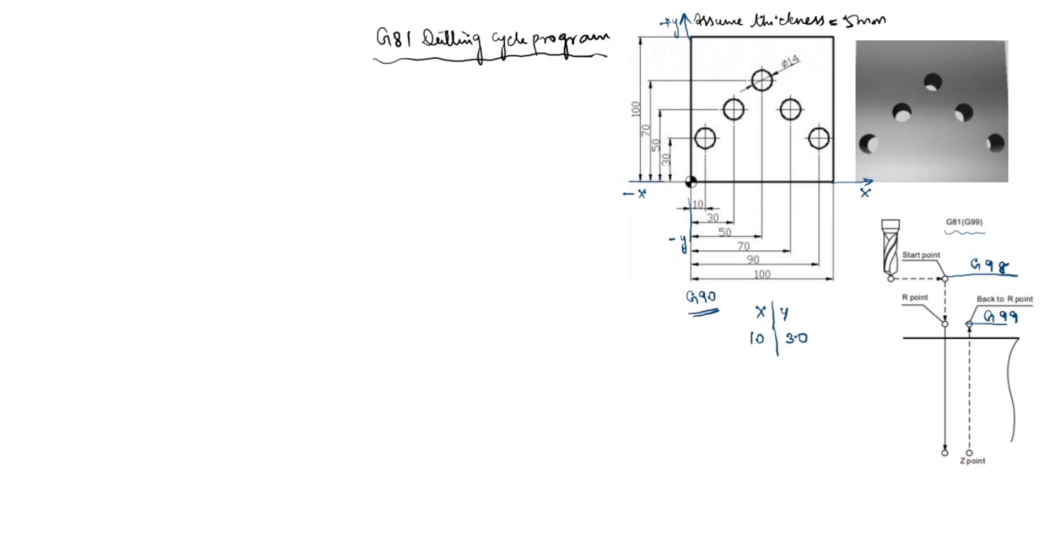
left_click(717, 121)
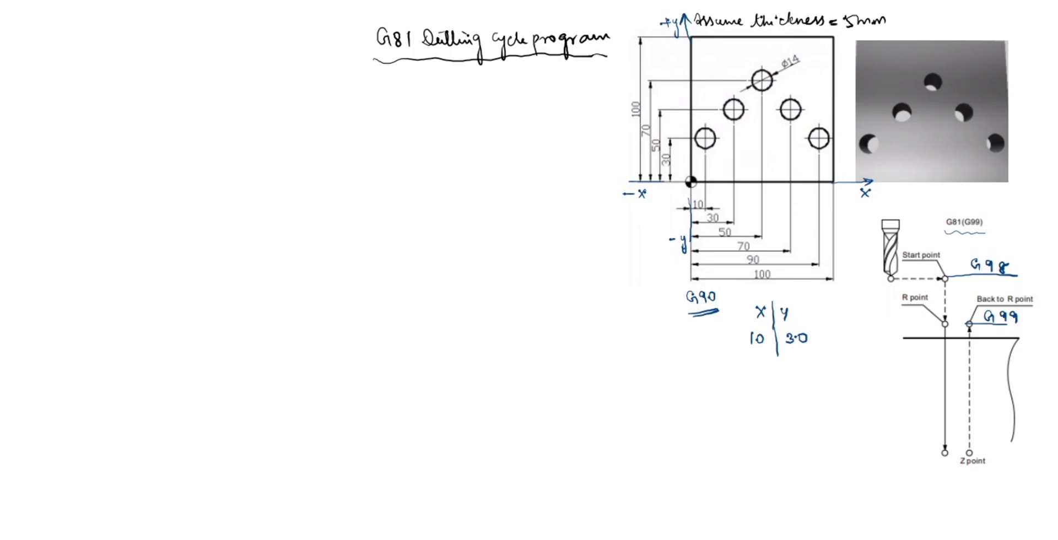
Enter the table rows 30 | 50 and 50 | 7.0 for the second and third holes.
type("3")
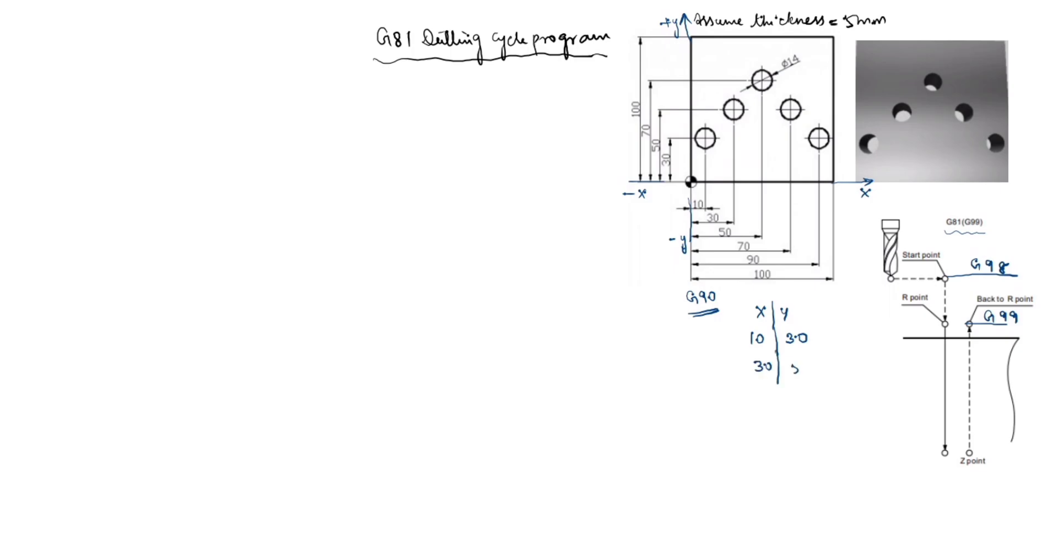
type("50")
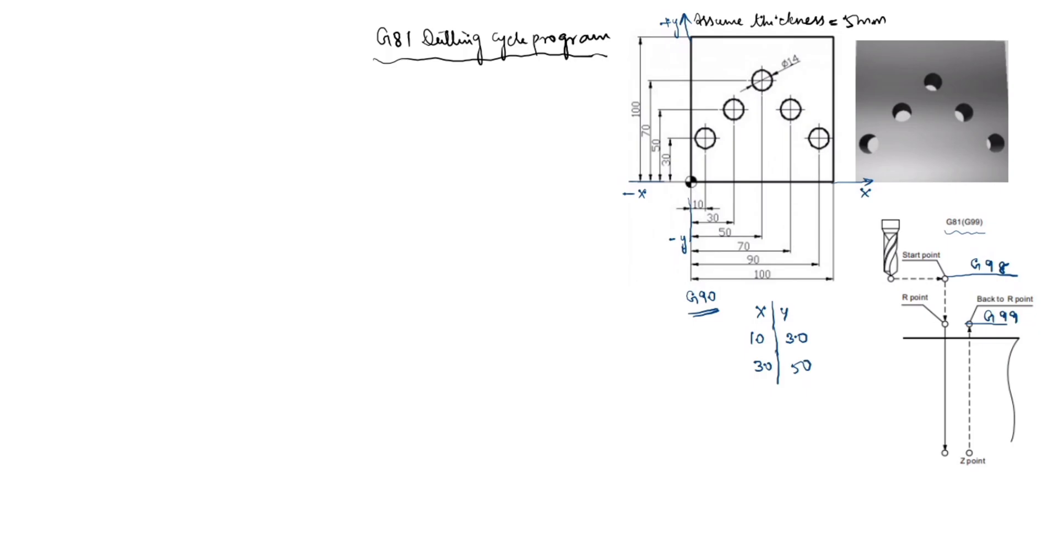
left_click(762, 142)
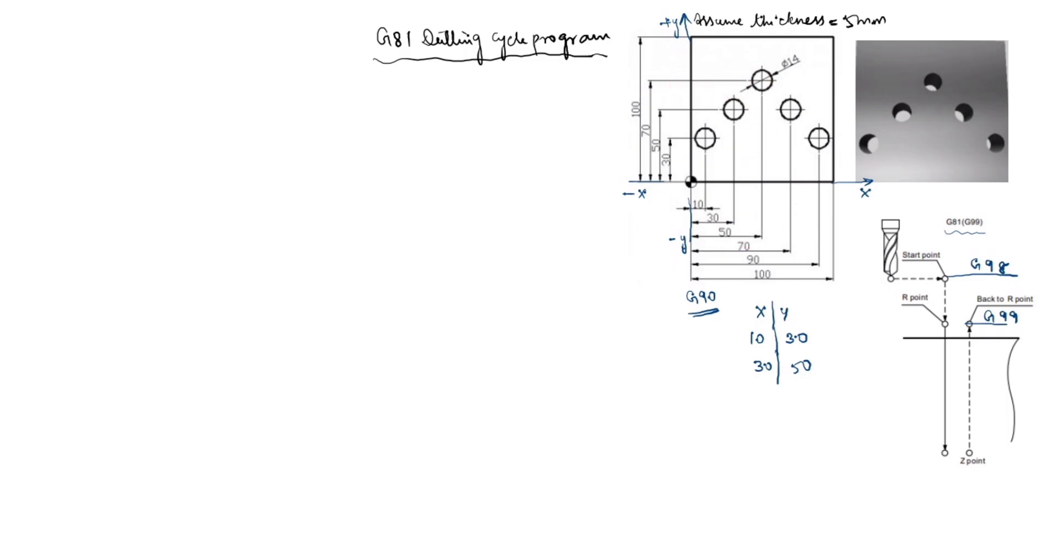
type("50")
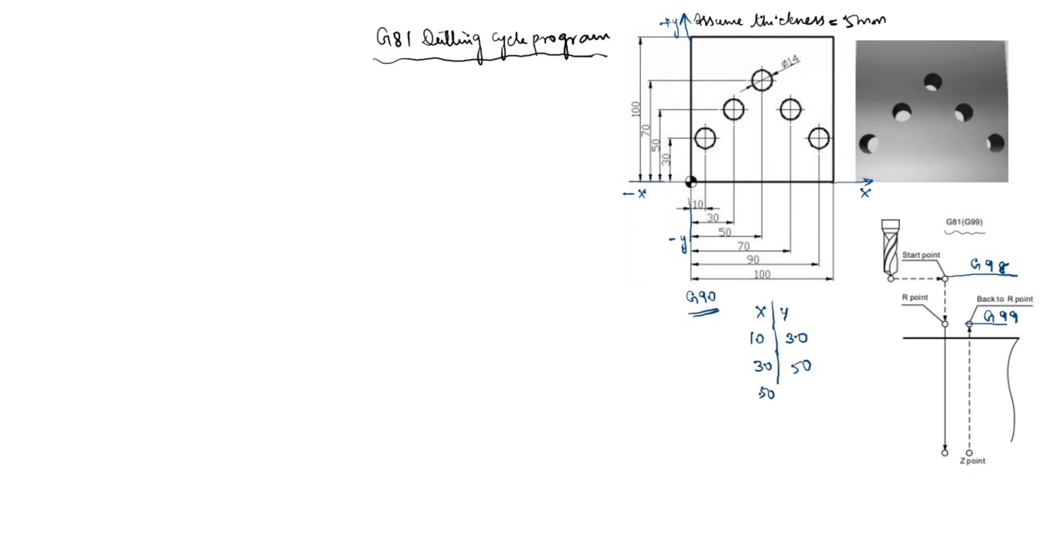
type("7.0")
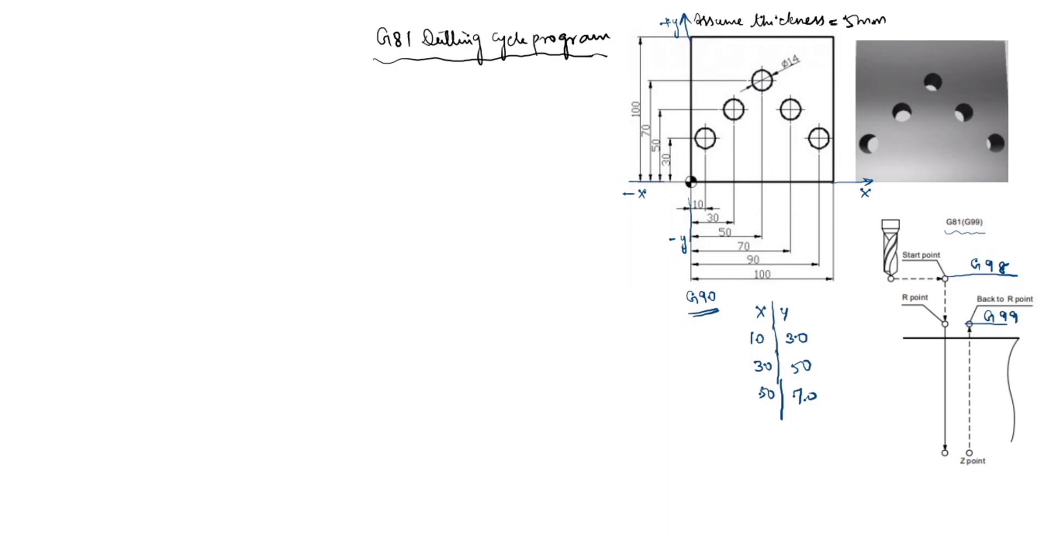
Extend the table divider and add rows 70 | 50 and 90 | 30 for the last two holes.
left_click(788, 109)
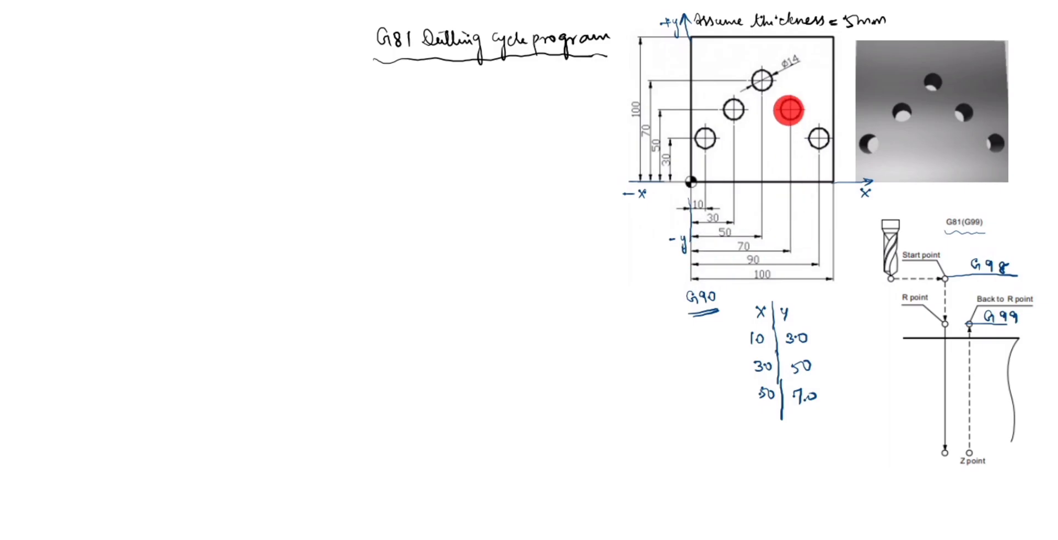
left_click_drag(786, 109, 657, 172)
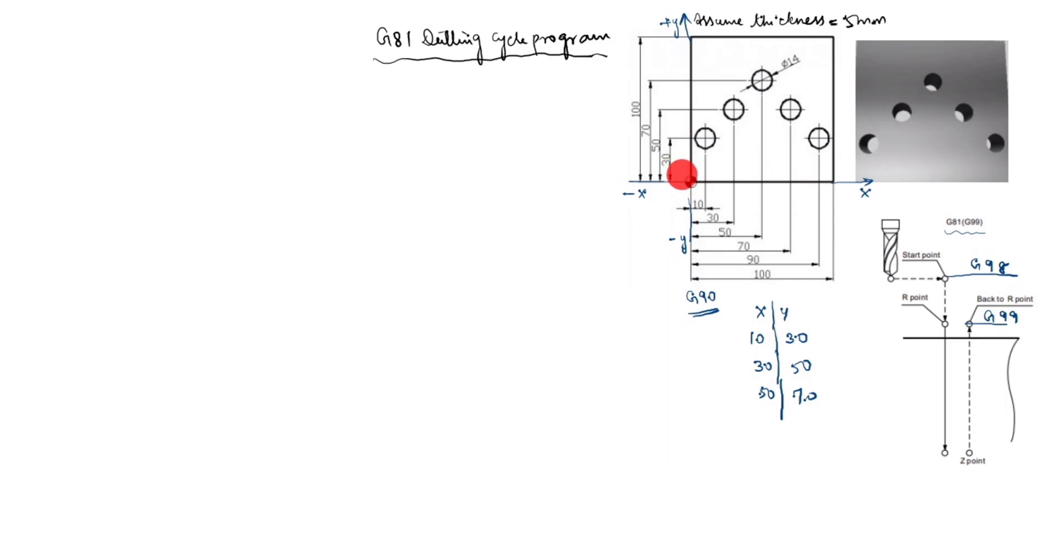
mouse_move(679, 119)
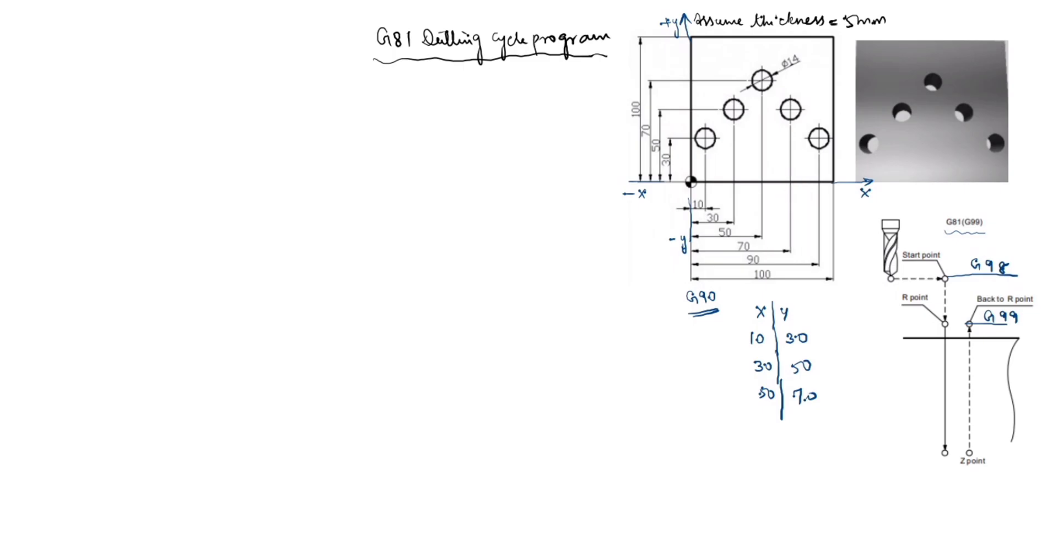
type("70")
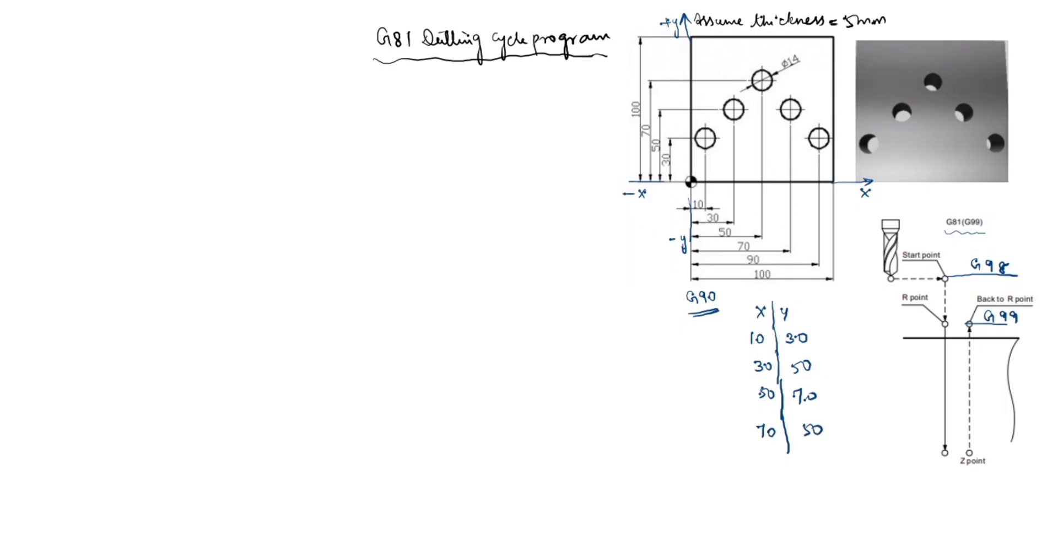
left_click(819, 139)
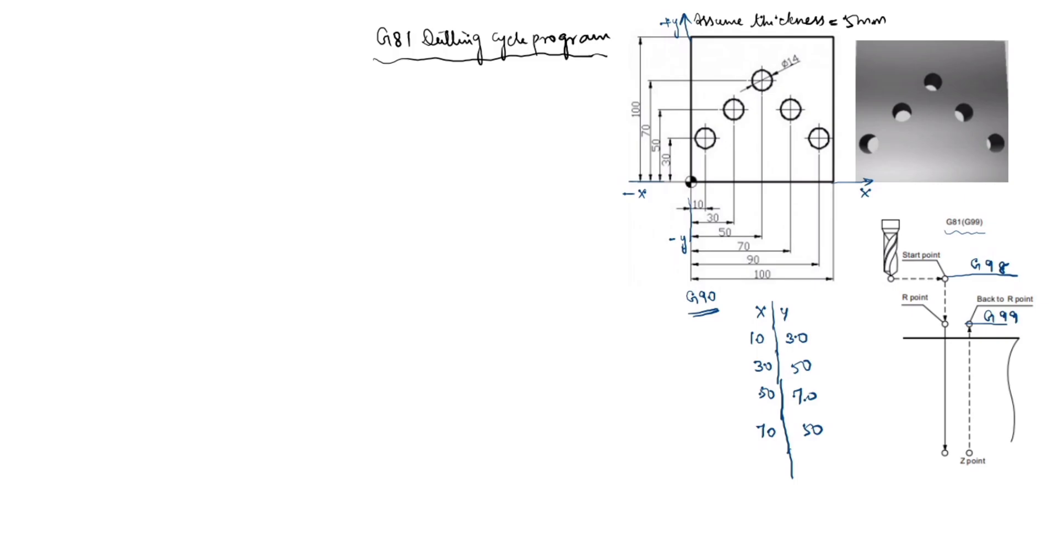
type("90")
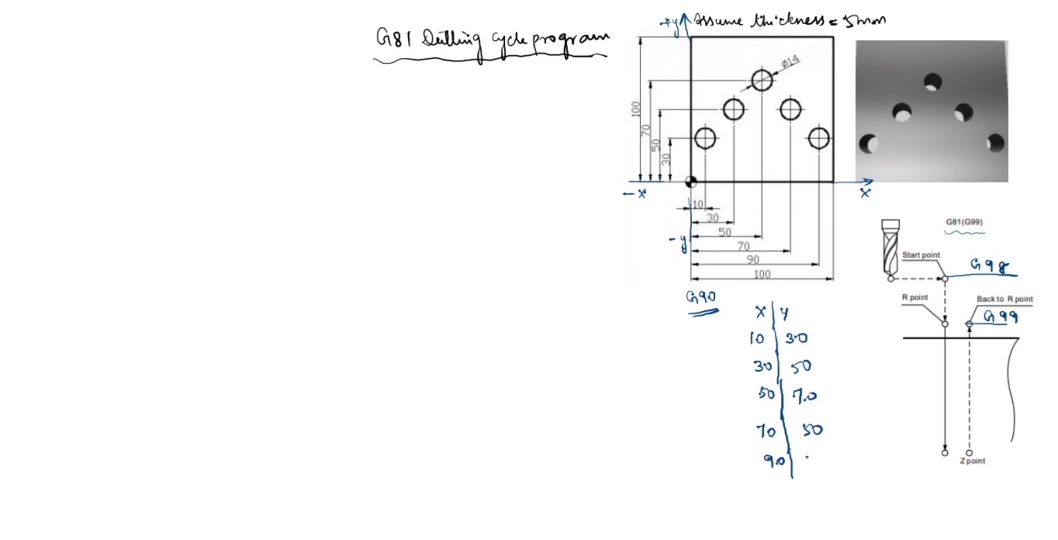
type("30")
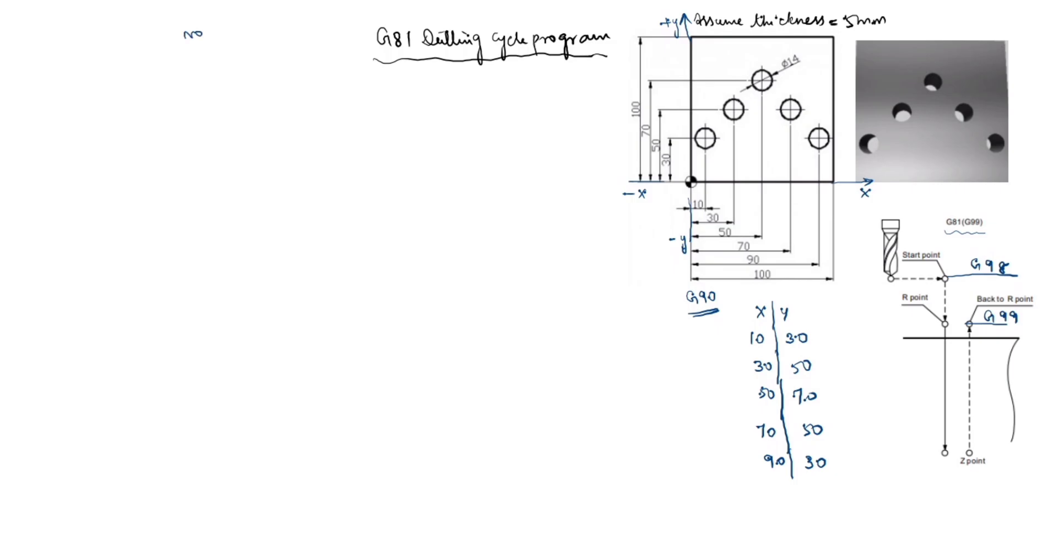
Write program lines N01 M012, N02 M06 T01 and N03 M03 S1000.
type("1 Mo")
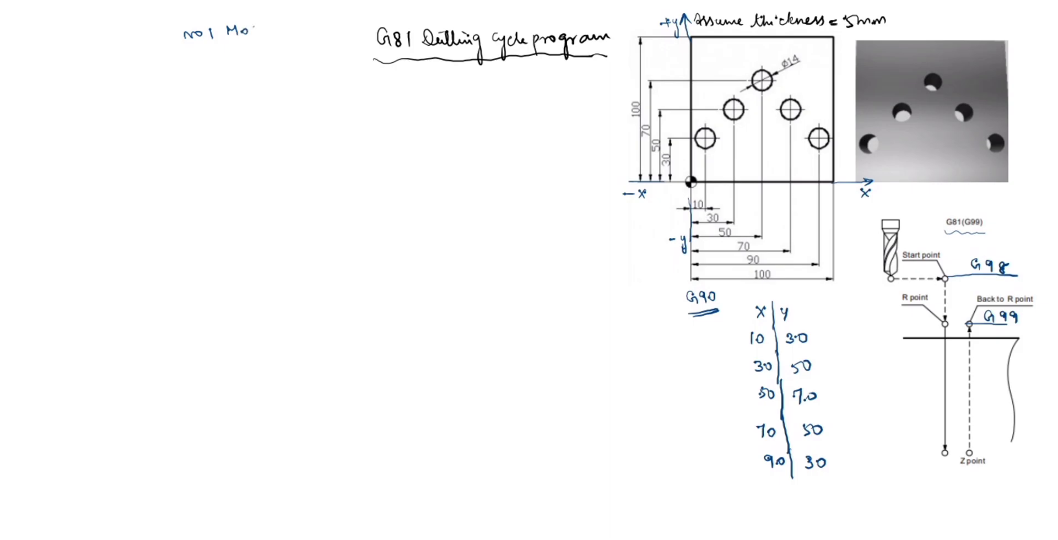
type("12")
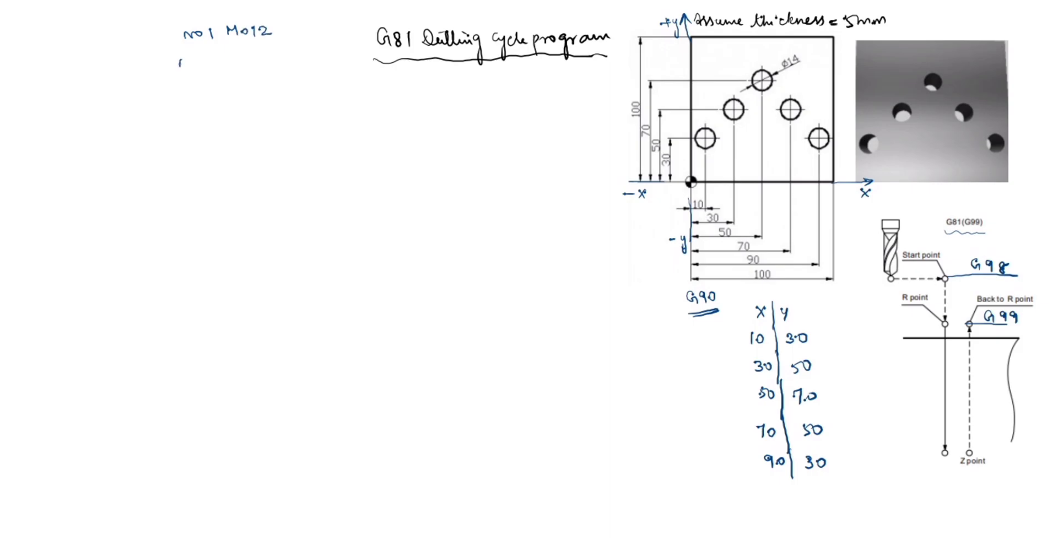
type("No2 Mo6")
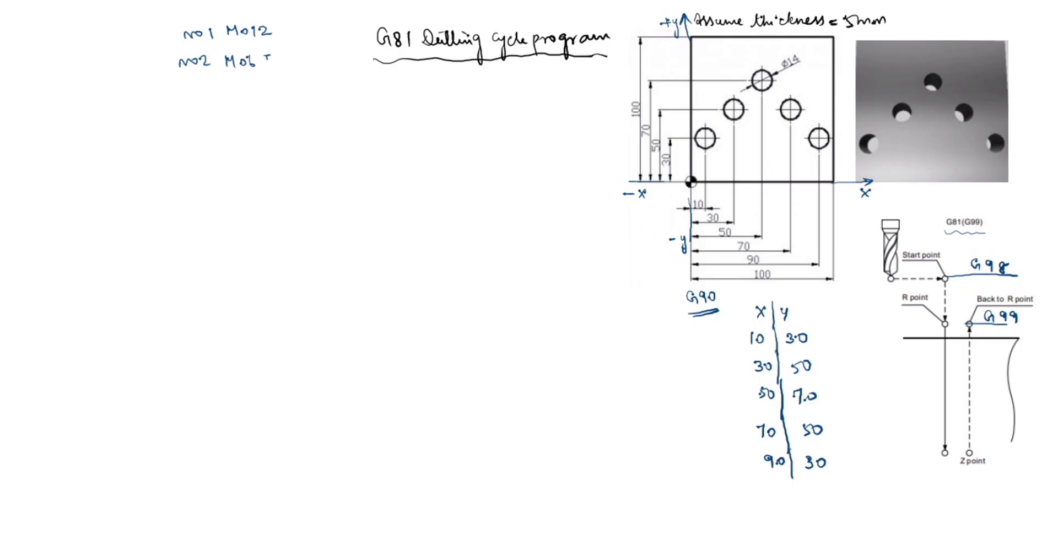
type("Tol")
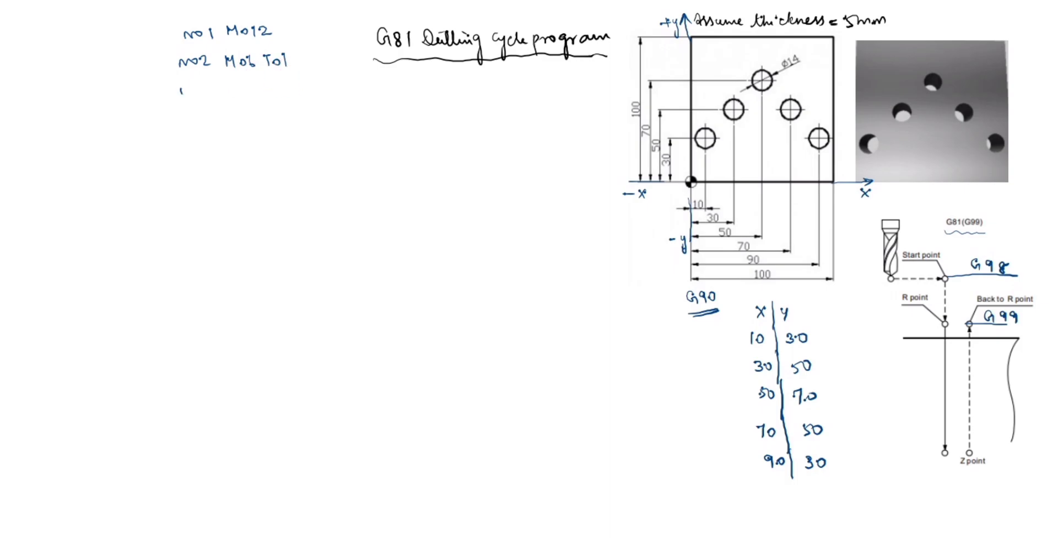
type("no3 1")
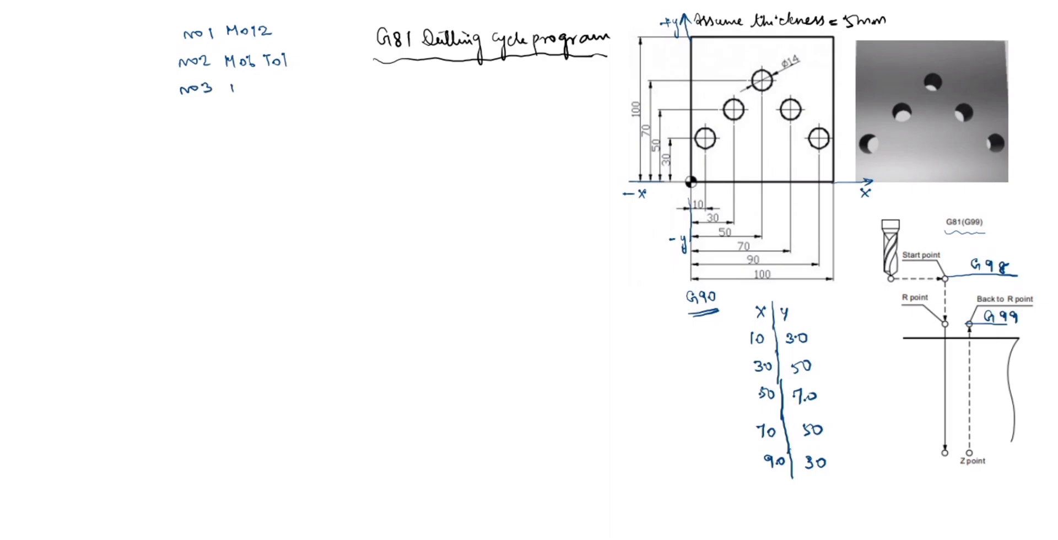
type("Mo3")
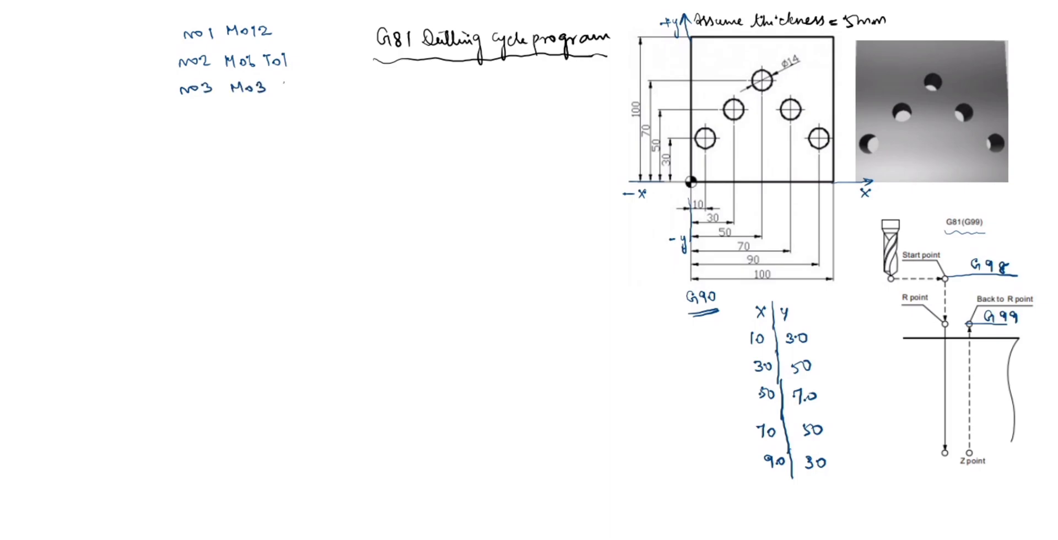
type("S1000")
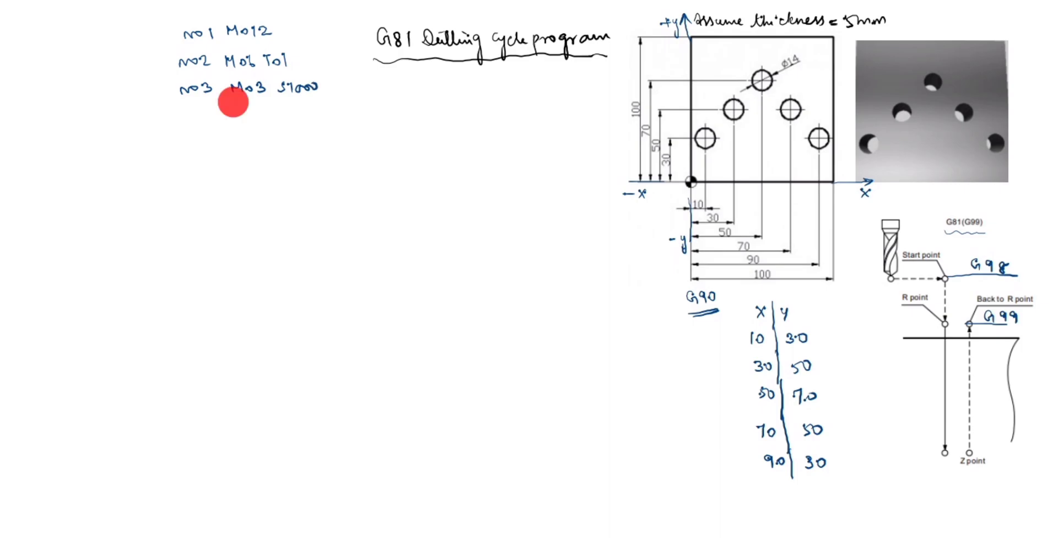
mouse_move(311, 103)
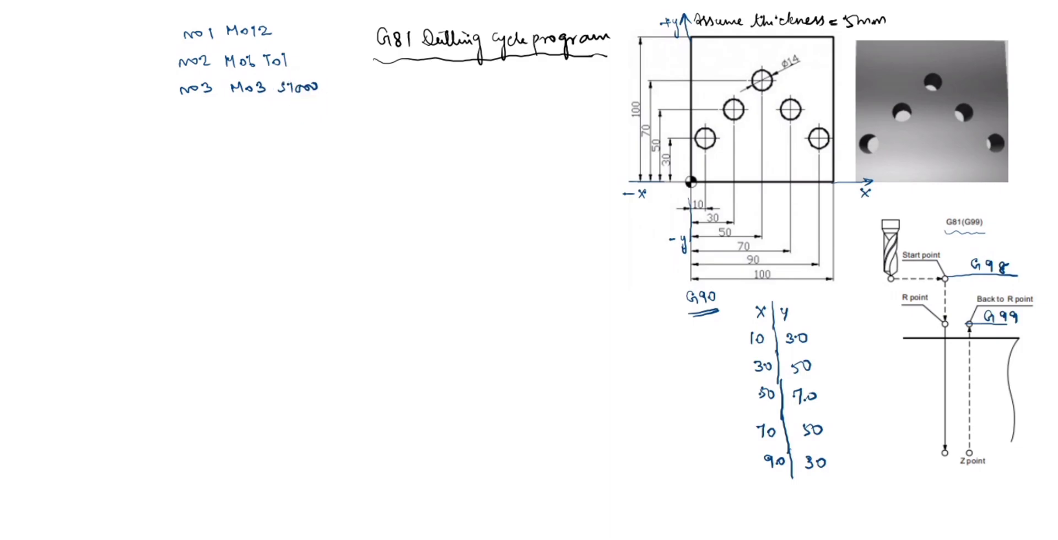
Write setup line N04 G17 G21 G80 G49 G95.
type("no4")
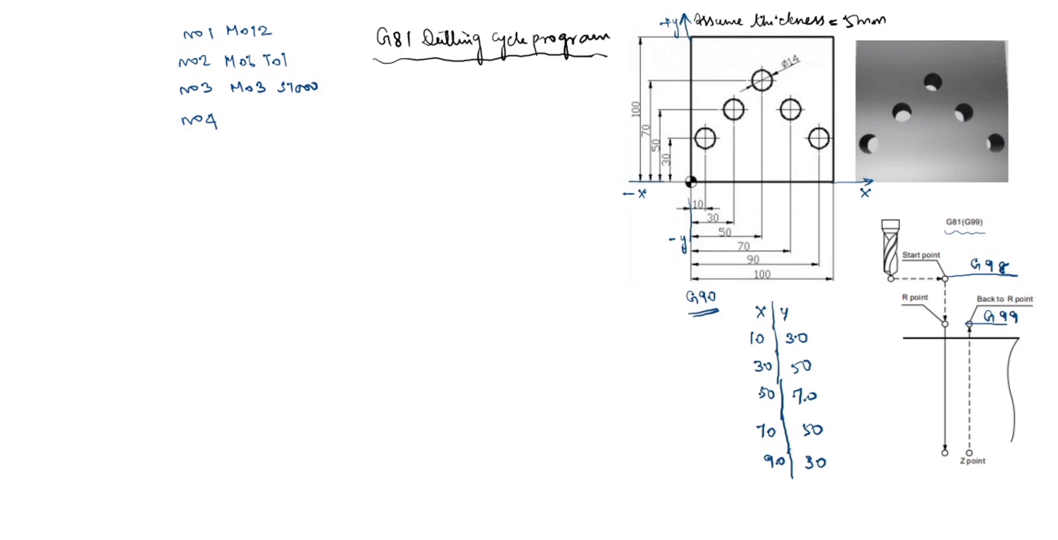
type("G1")
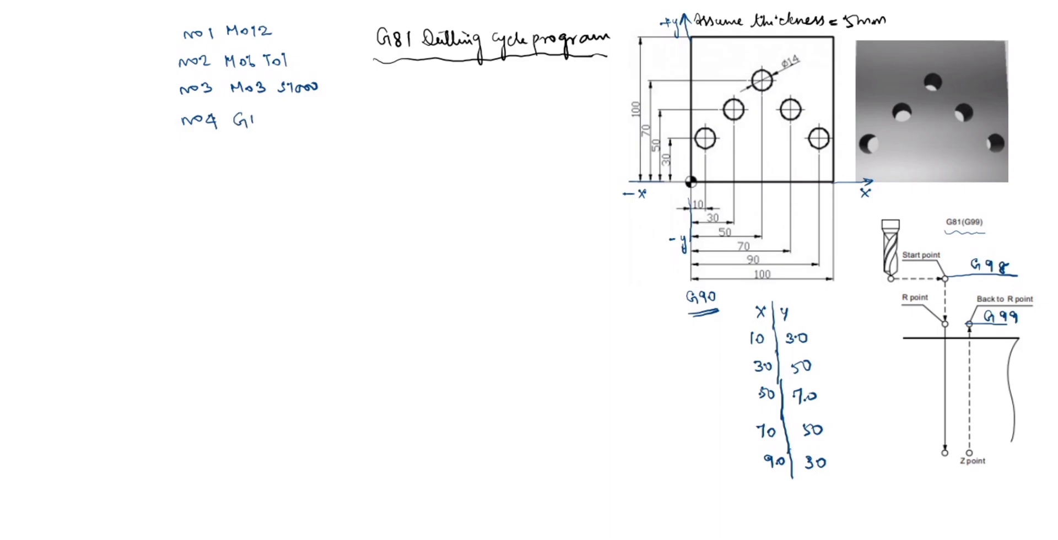
type("17 G")
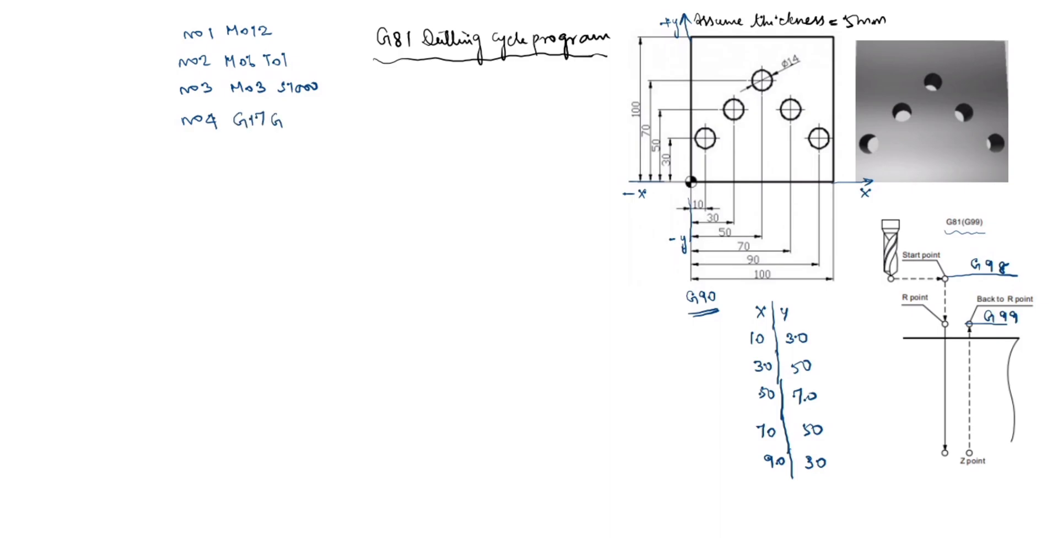
type("G21 (")
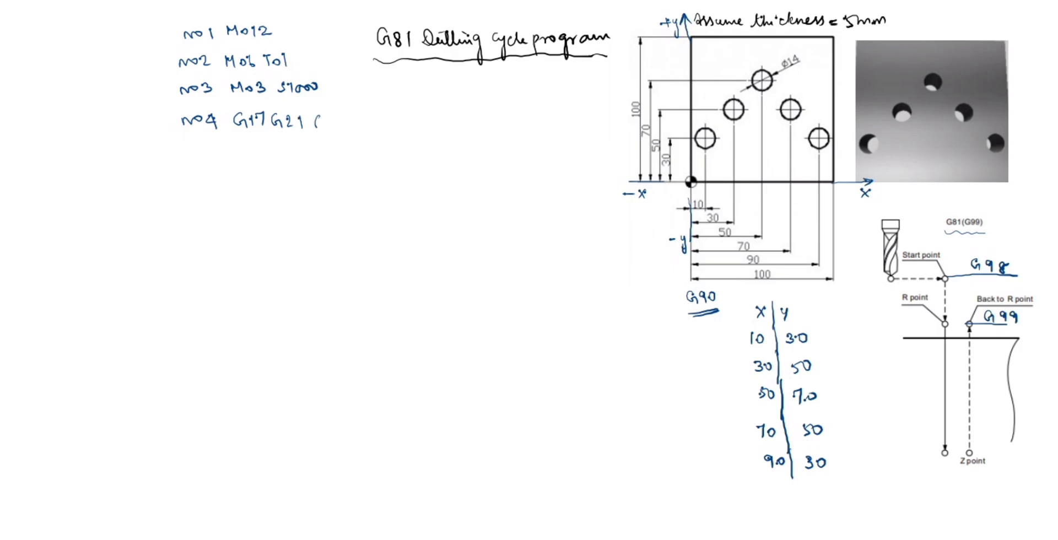
type("G80")
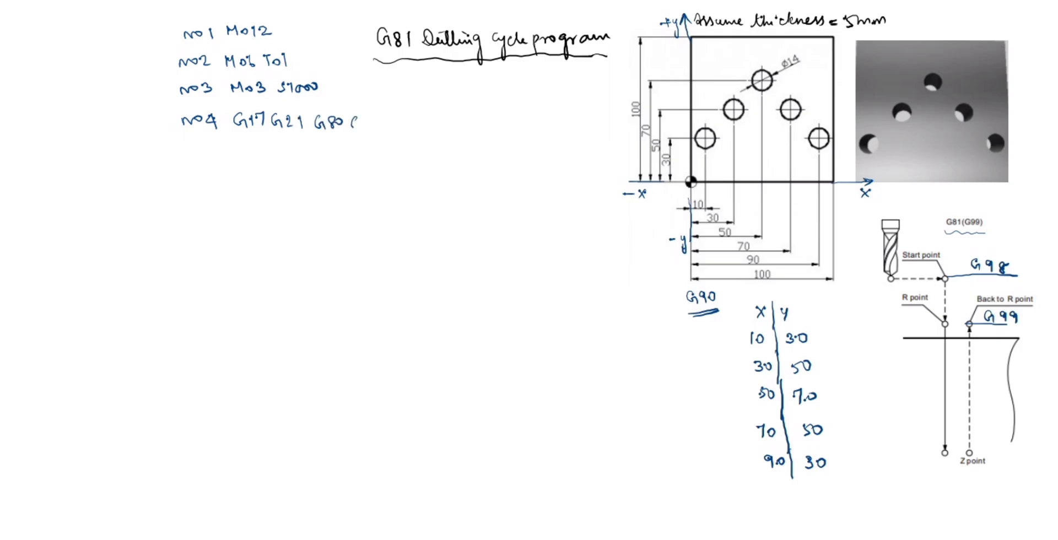
type("G49")
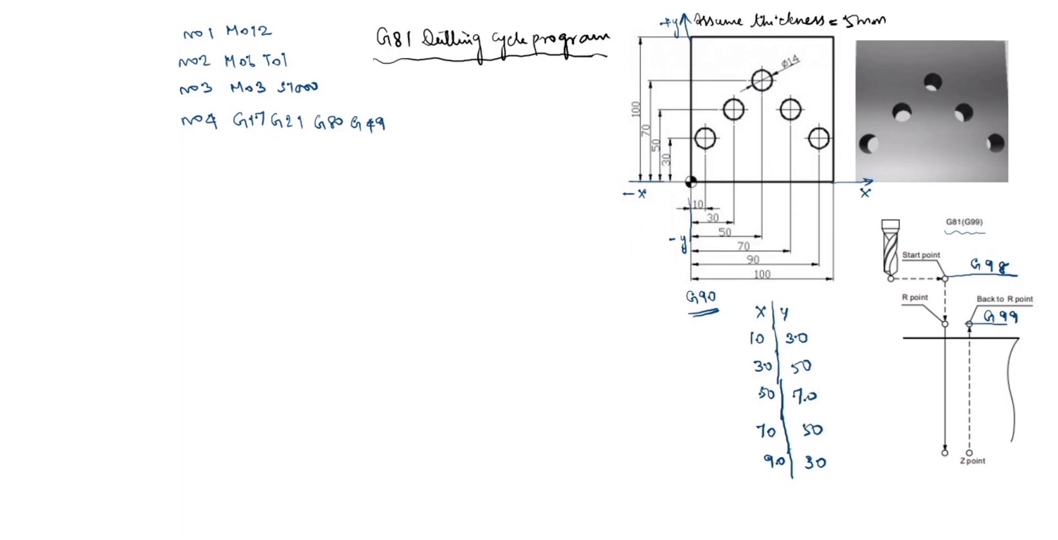
type("G9")
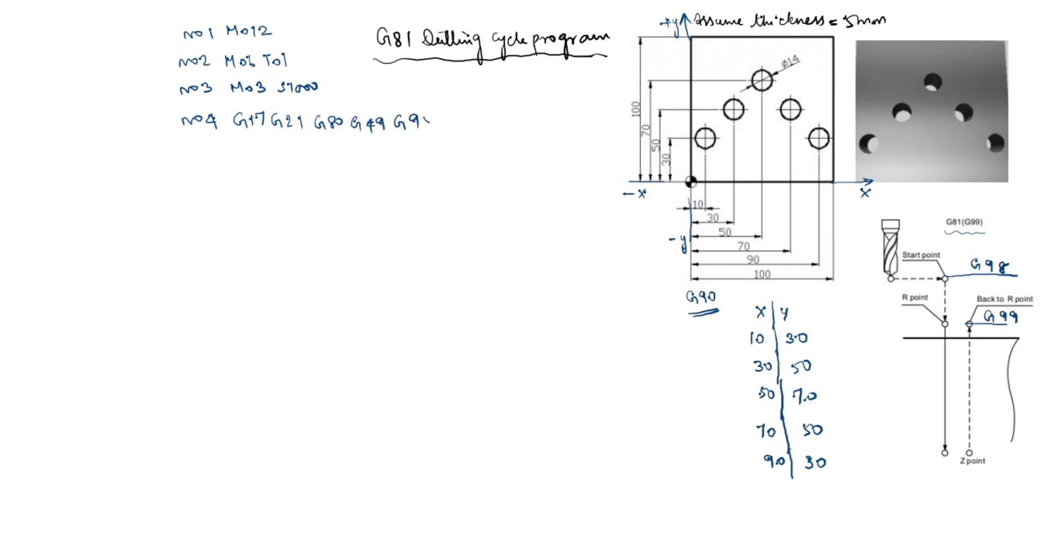
type("5")
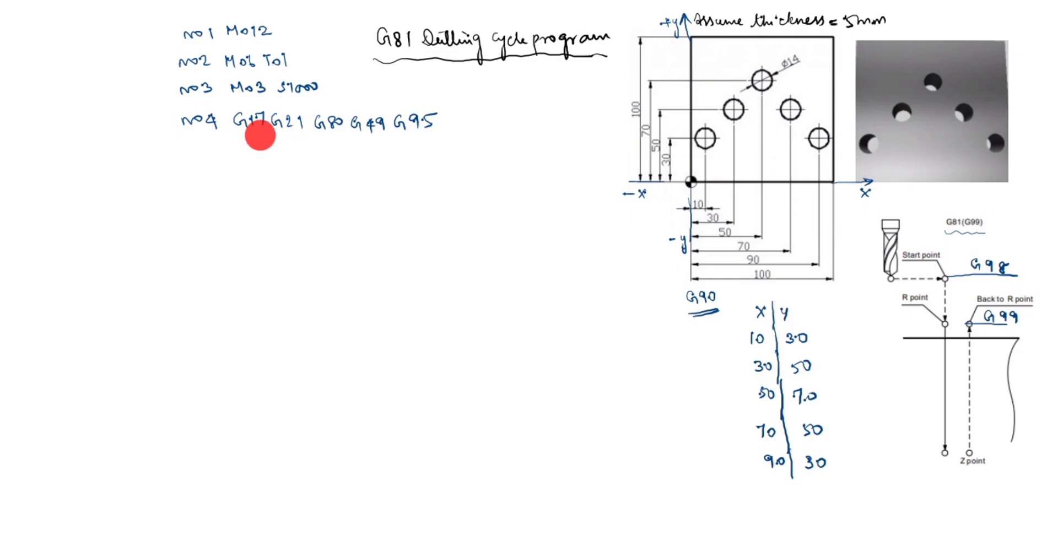
mouse_move(251, 142)
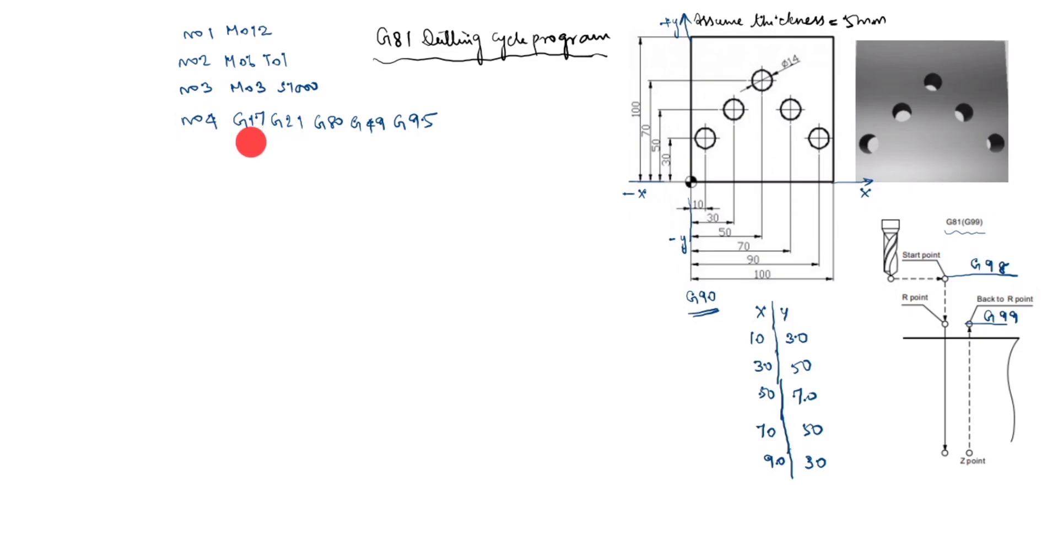
mouse_move(296, 143)
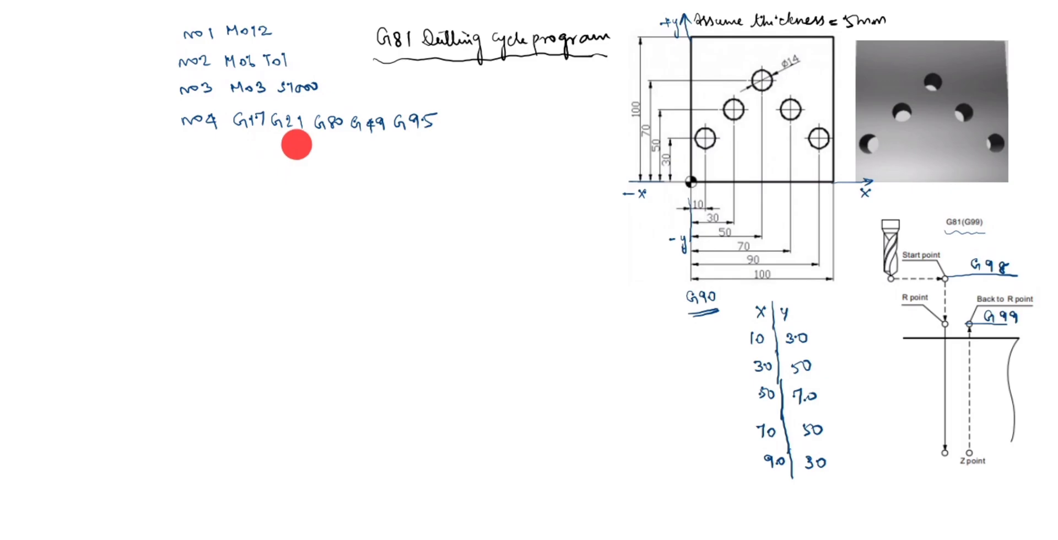
mouse_move(337, 147)
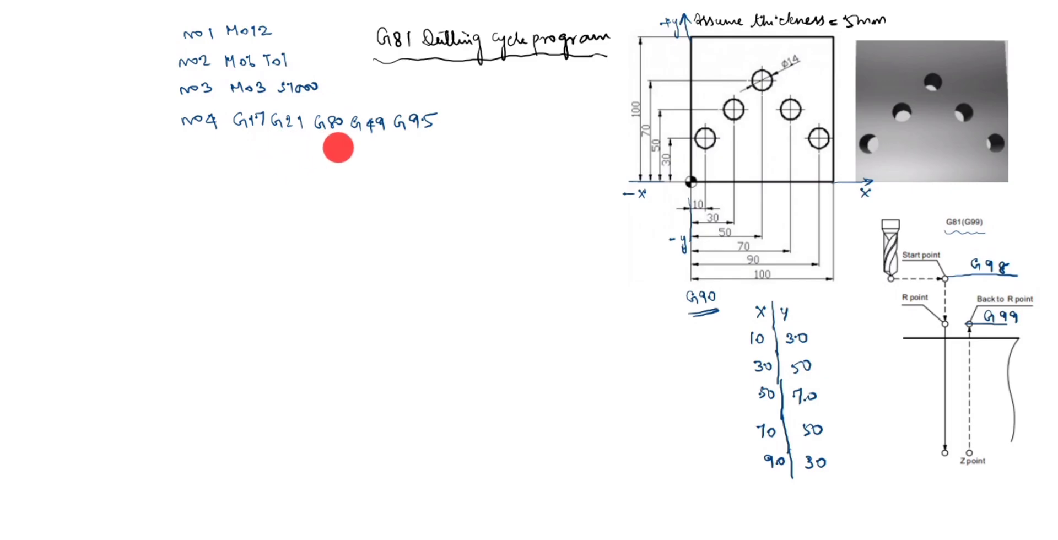
mouse_move(328, 151)
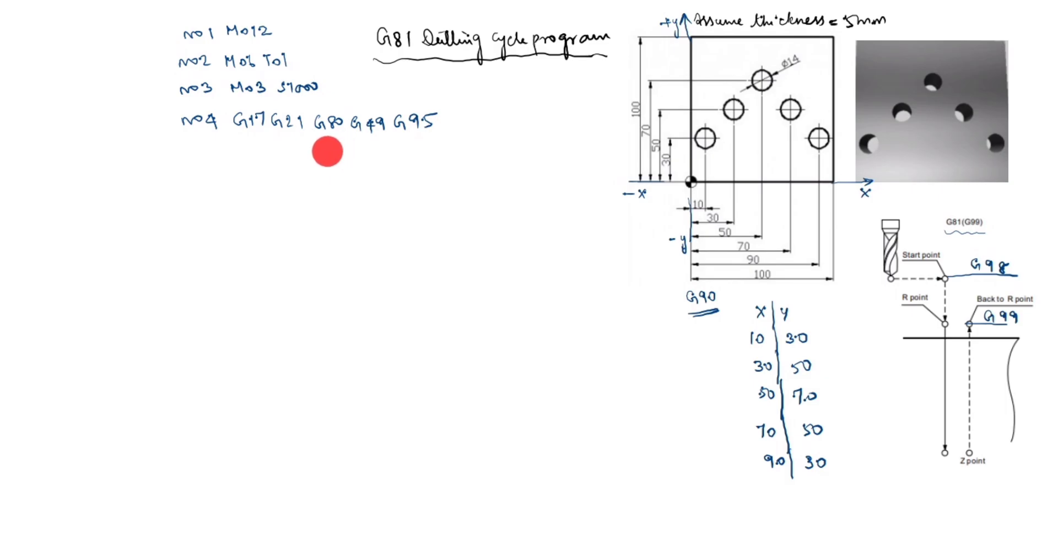
mouse_move(357, 149)
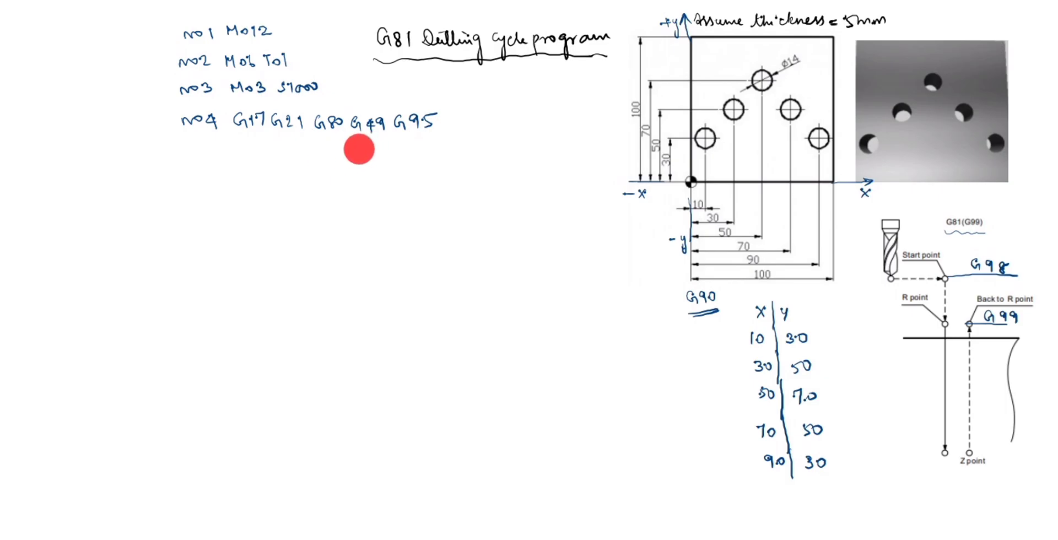
mouse_move(356, 152)
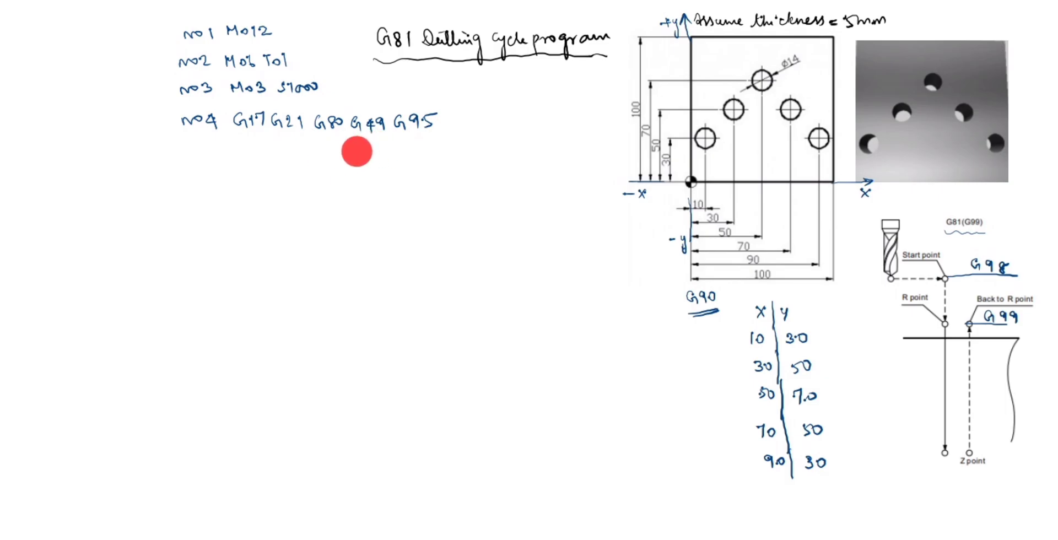
mouse_move(401, 143)
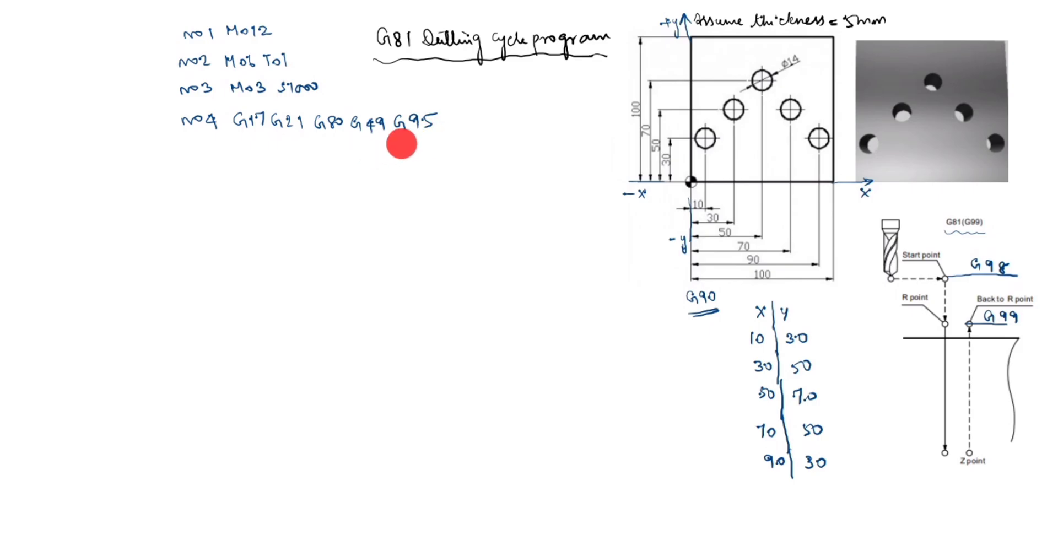
mouse_move(406, 143)
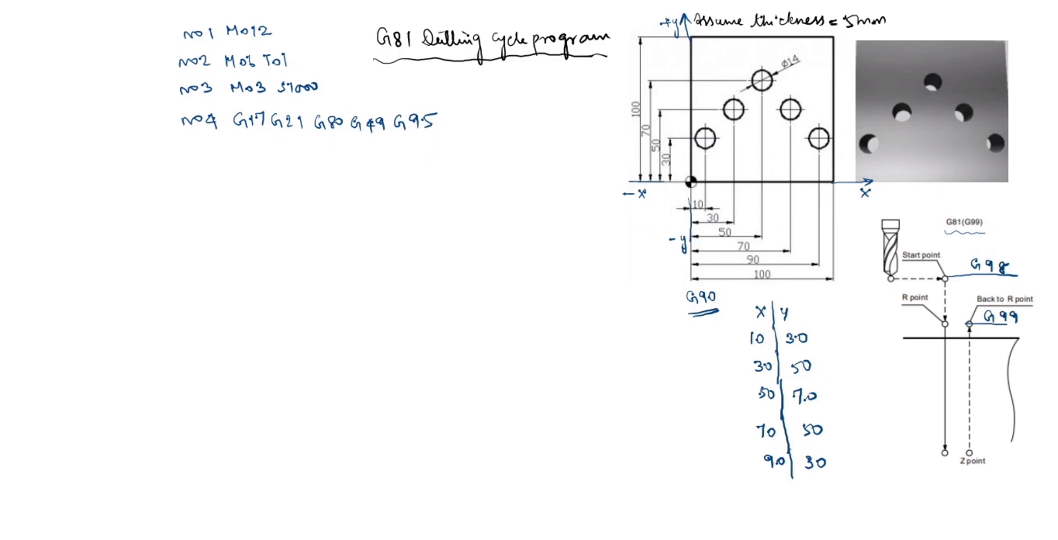
Write N05 G43 Z10 H01 M08 and note 10 at the cycle diagram's R-point level.
type("r")
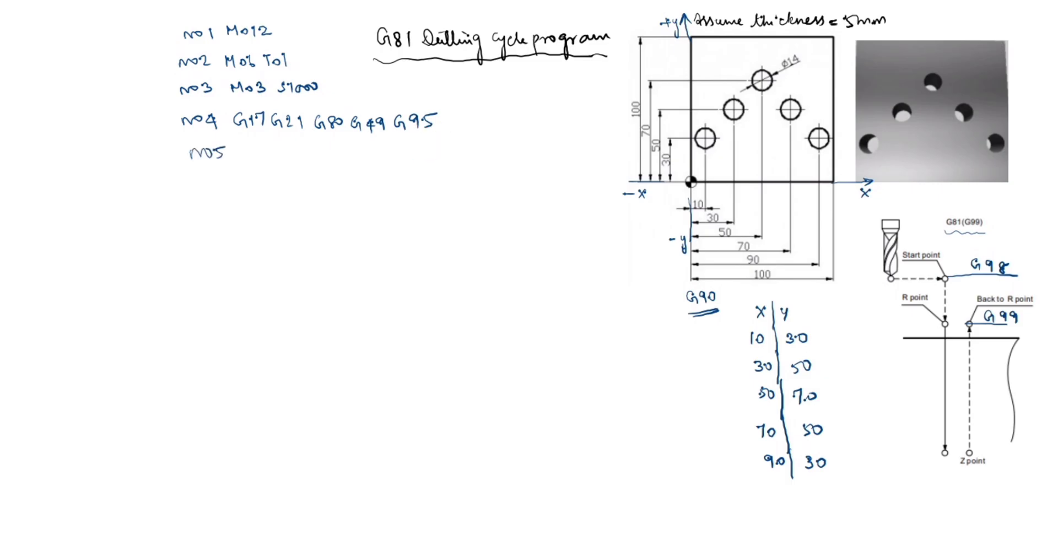
type("G43 Z10")
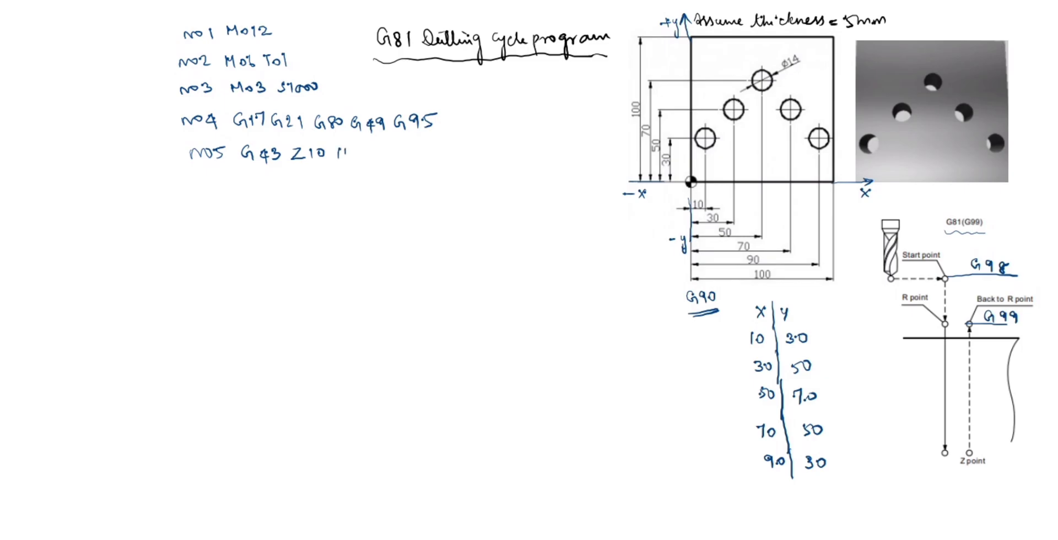
type("H01 M08")
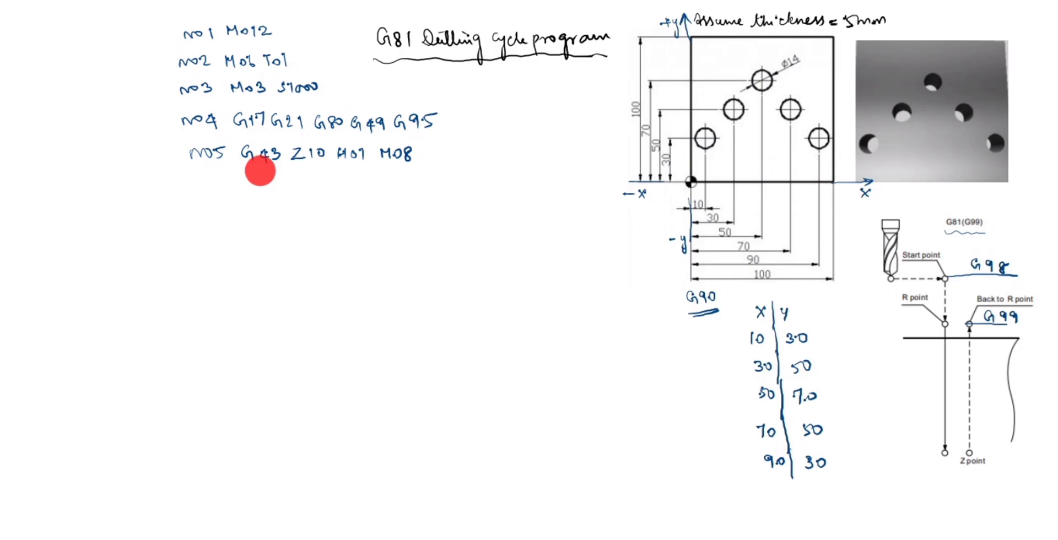
mouse_move(273, 167)
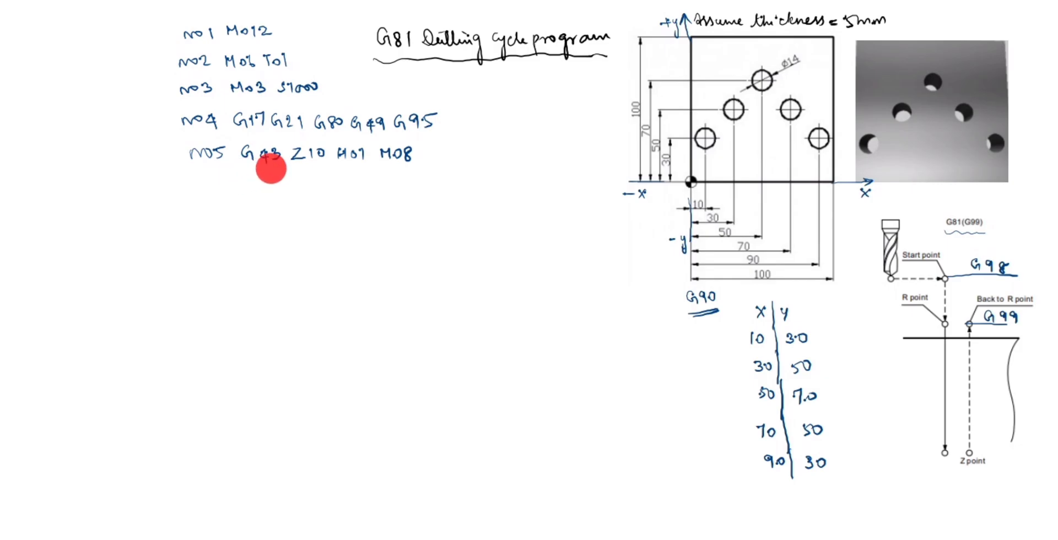
mouse_move(276, 174)
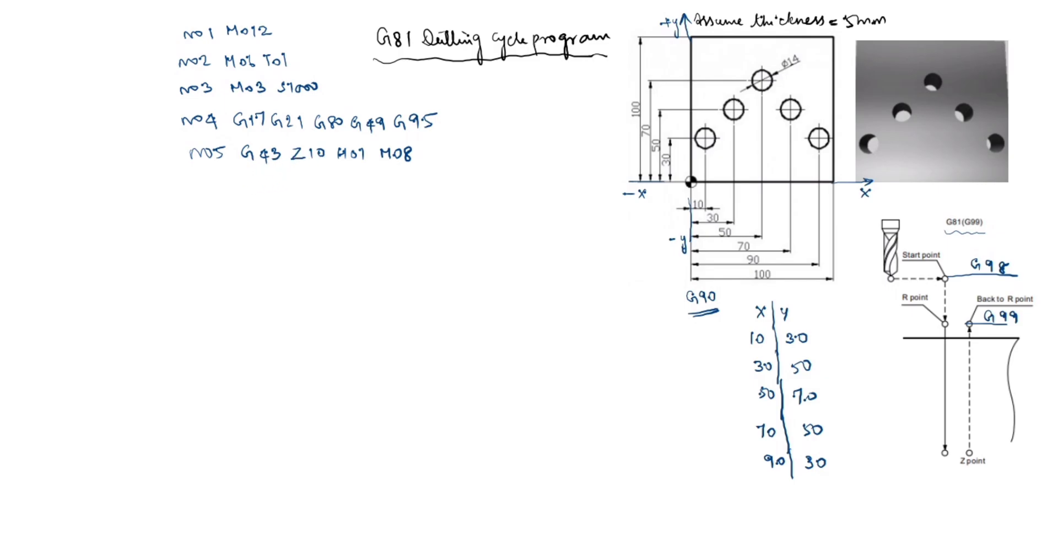
left_click(936, 309)
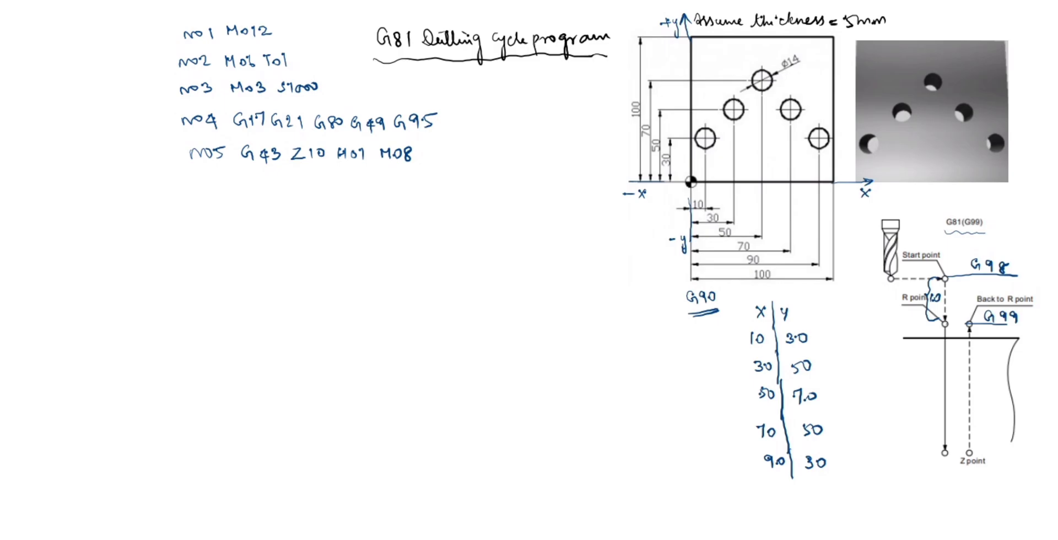
left_click(359, 165)
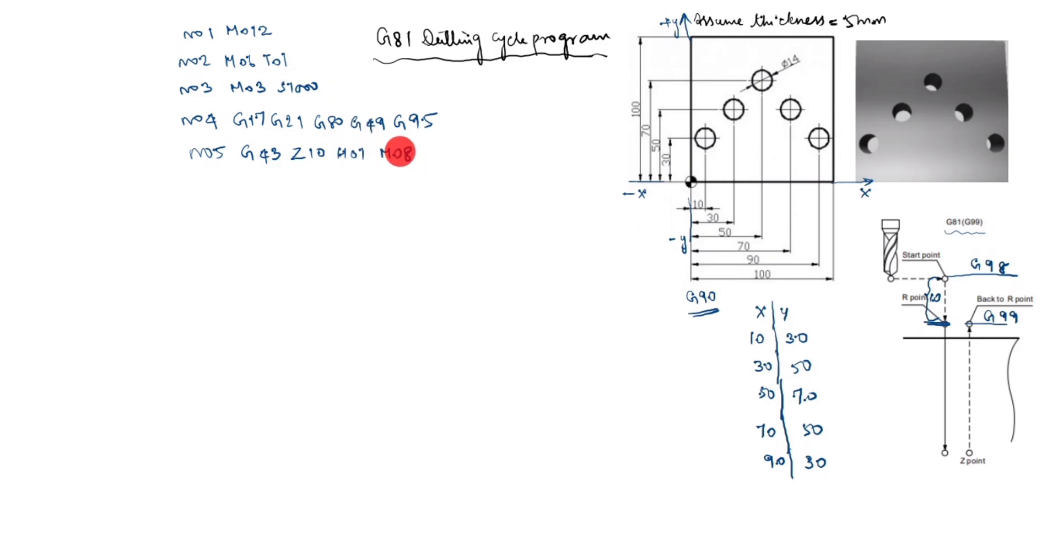
left_click(398, 151)
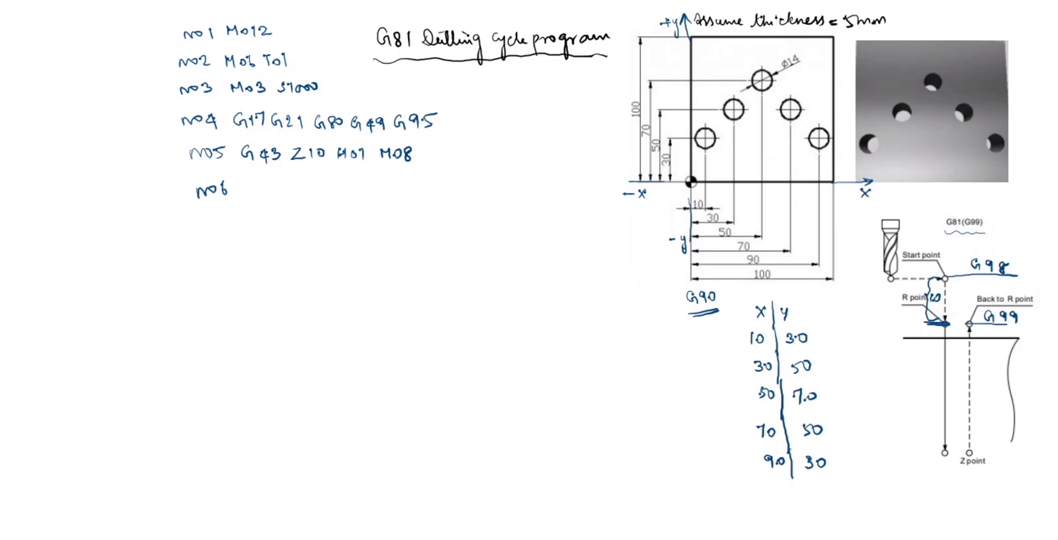
Write line N06 G90 G54 G00 X10 Y30.
type("G90 (")
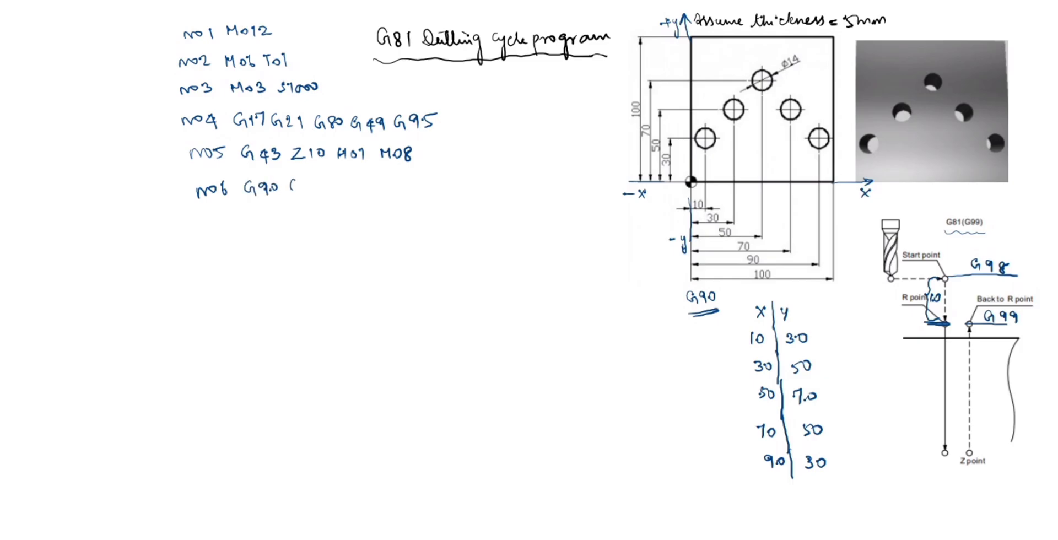
type("G54")
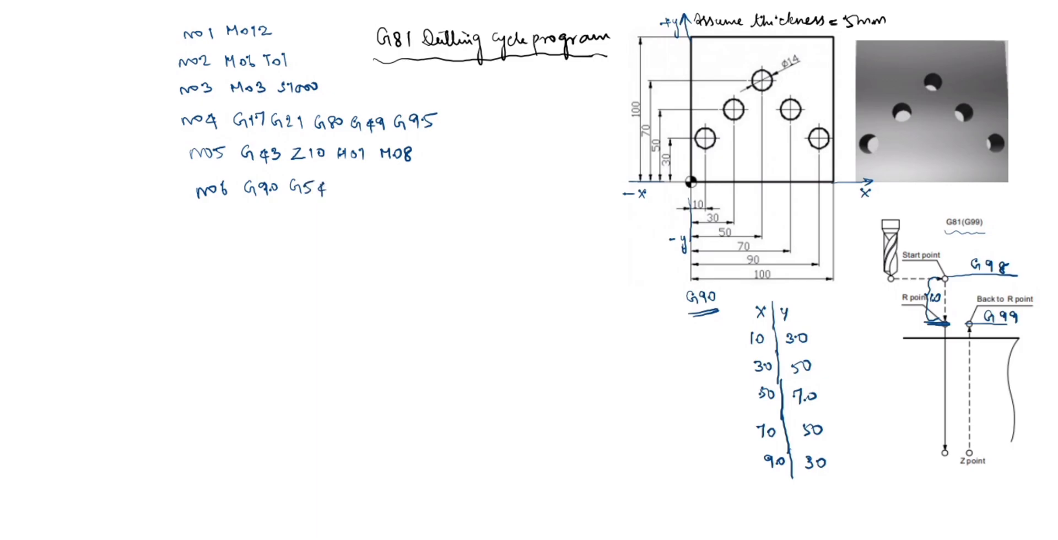
type("G00 X10 Y")
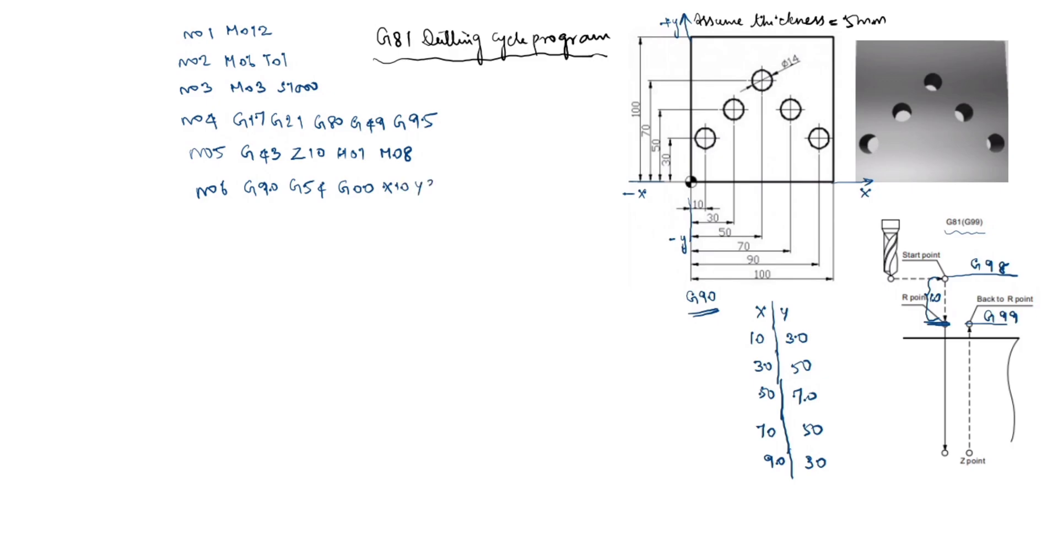
type("30")
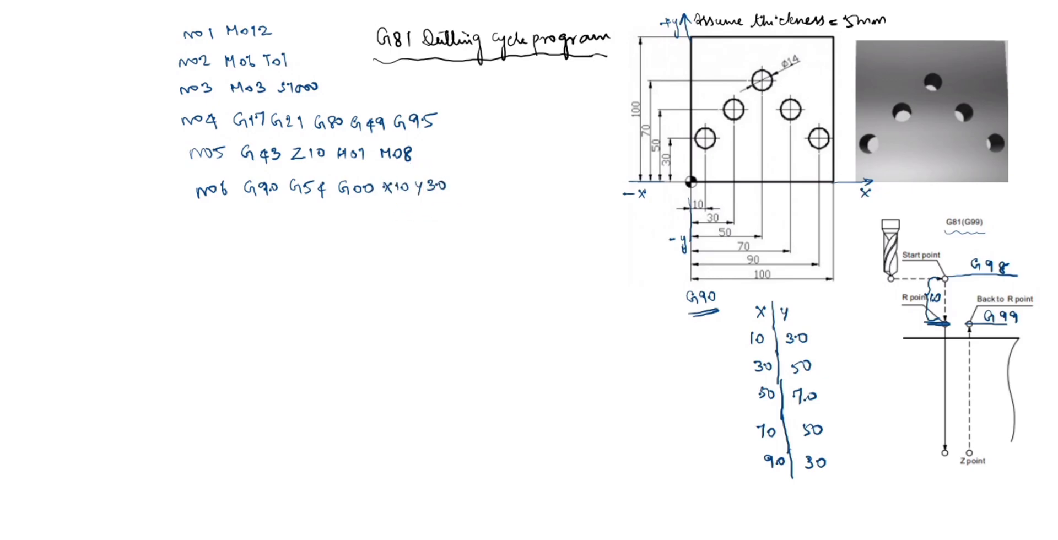
Note X10 Y30 beside the start point on the G81 cycle diagram.
type("x10y")
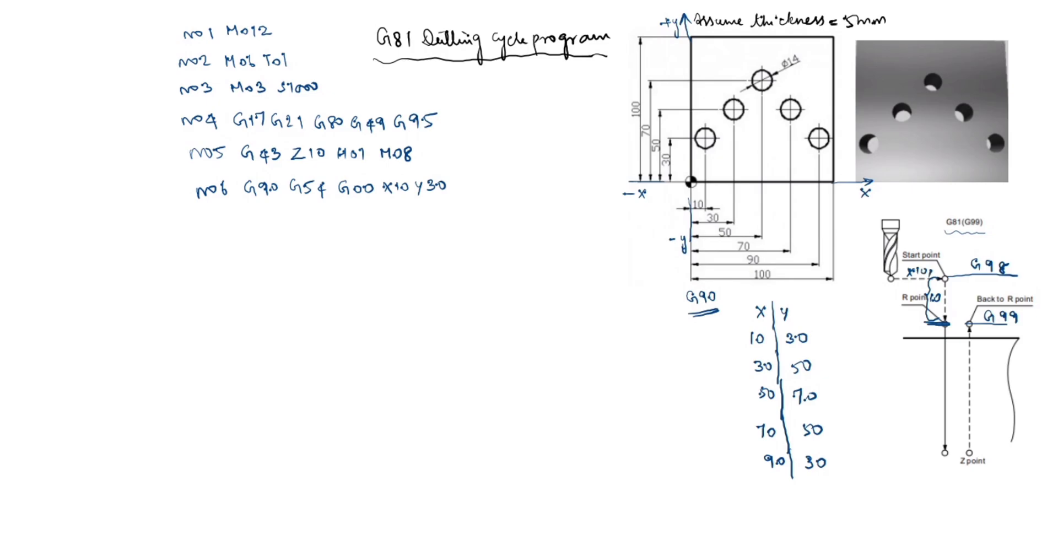
type("Y3")
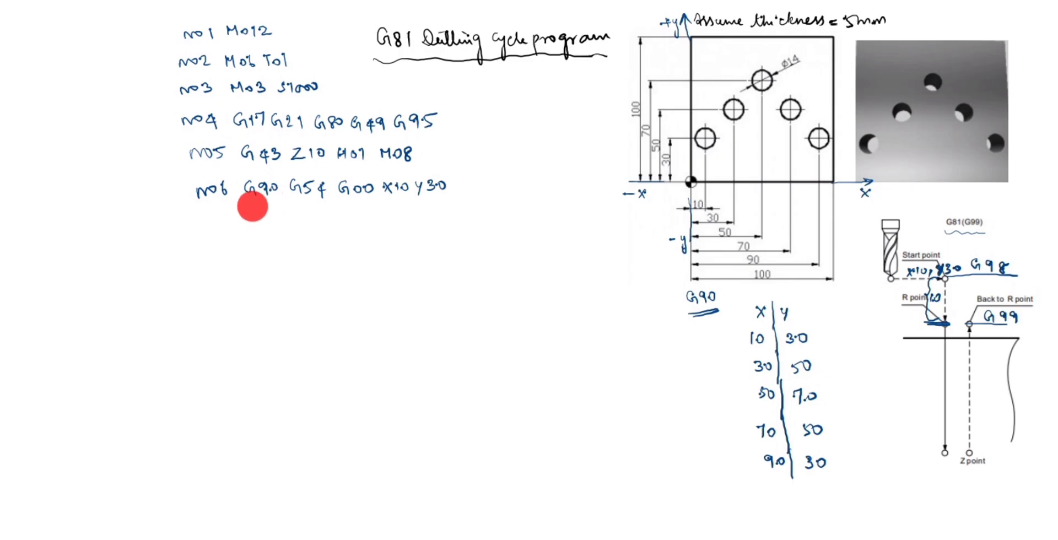
mouse_move(818, 424)
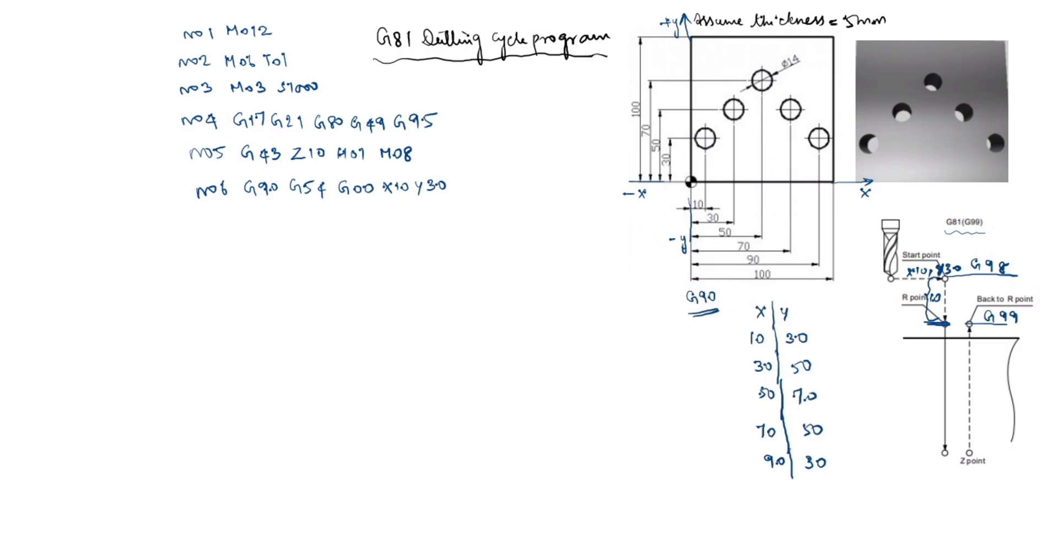
left_click(801, 432)
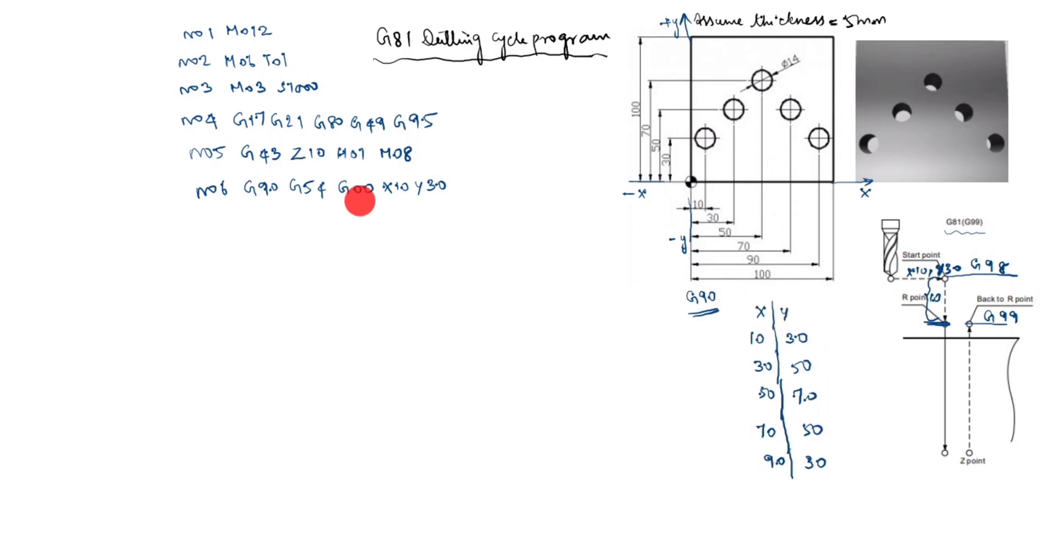
mouse_move(343, 205)
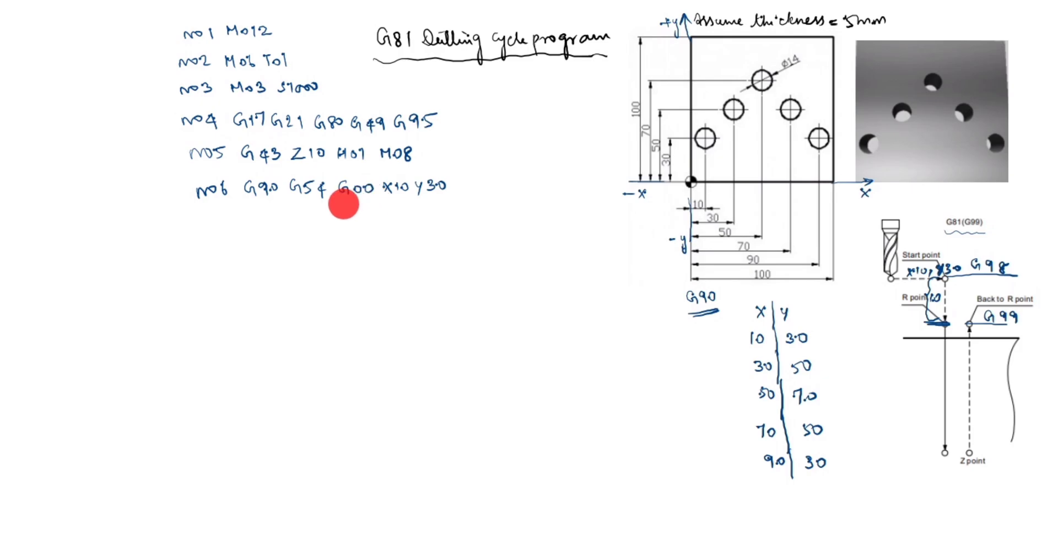
mouse_move(356, 210)
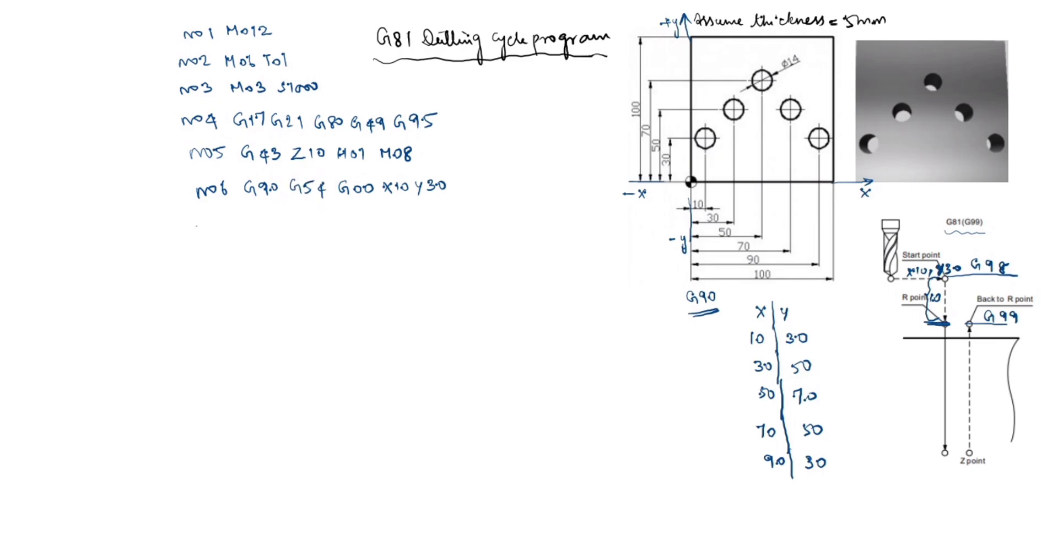
Write drilling-cycle line N07 G99 G81 Z-5 R5 F50 for the first hole.
type("N07")
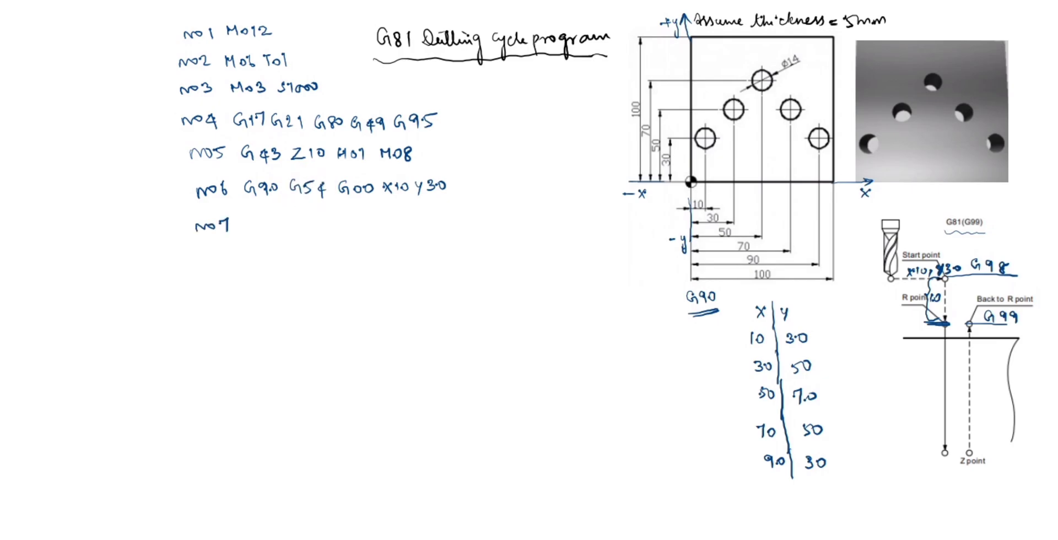
type("G0")
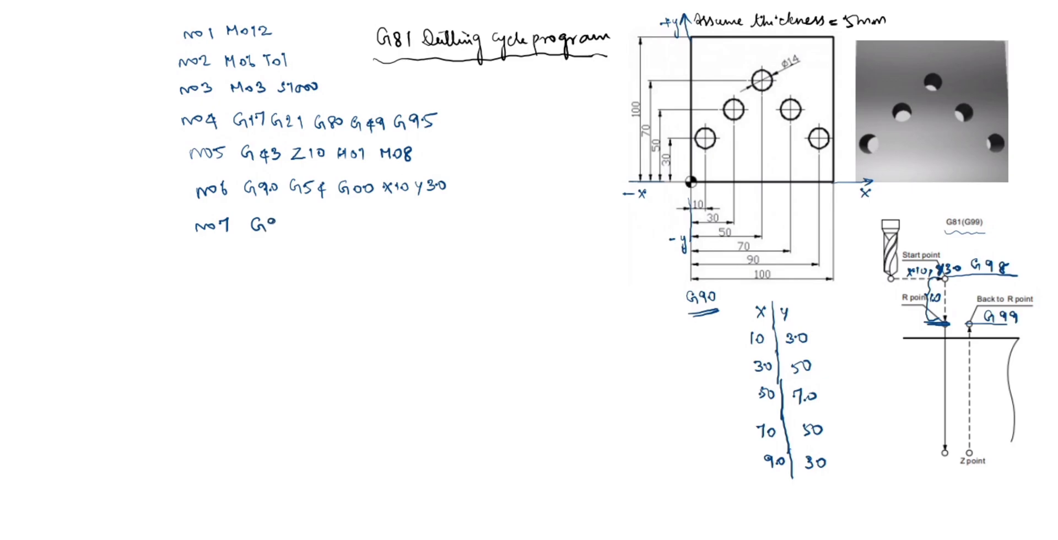
type("99 G")
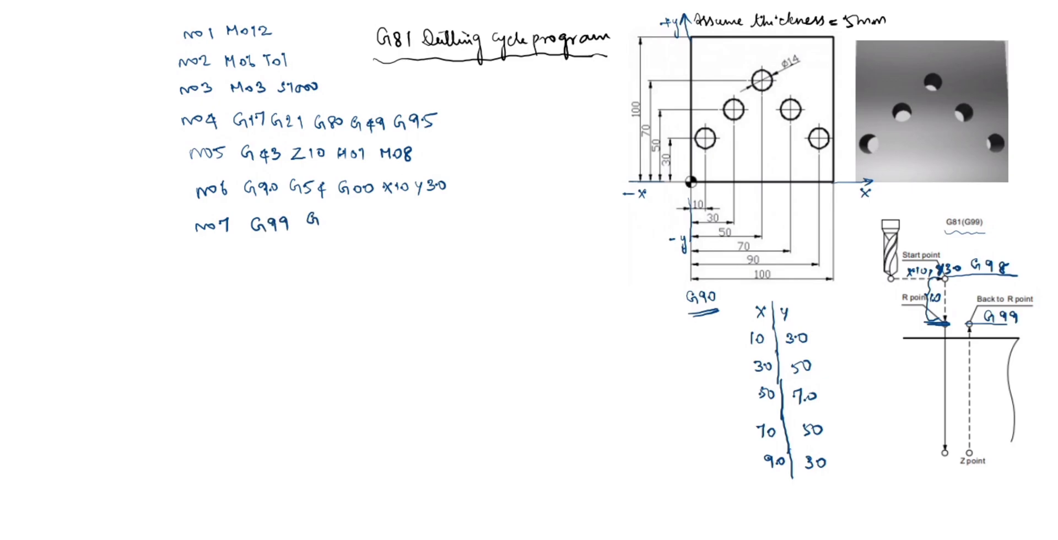
type("81 Z")
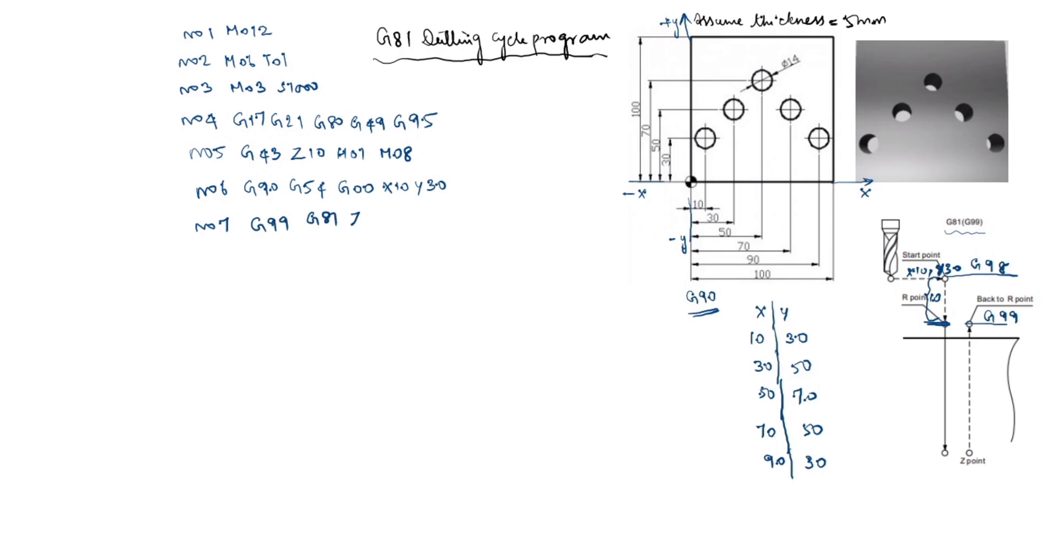
type("Z-5")
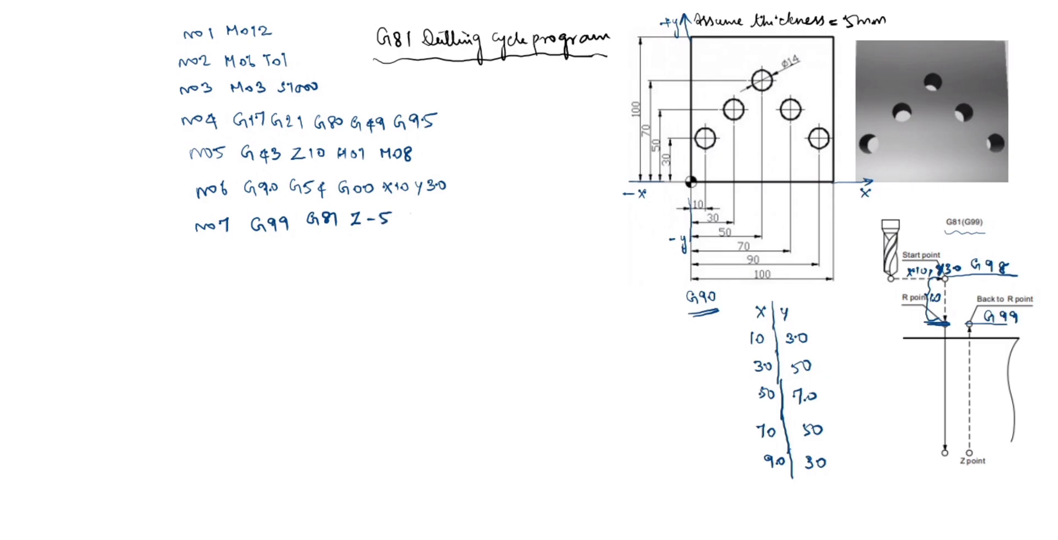
type("R5")
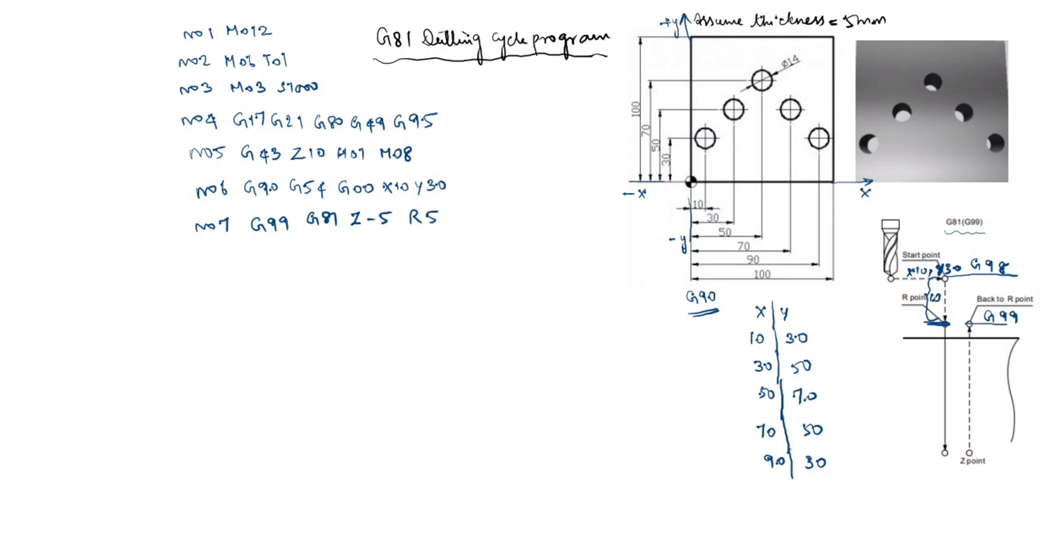
type("F")
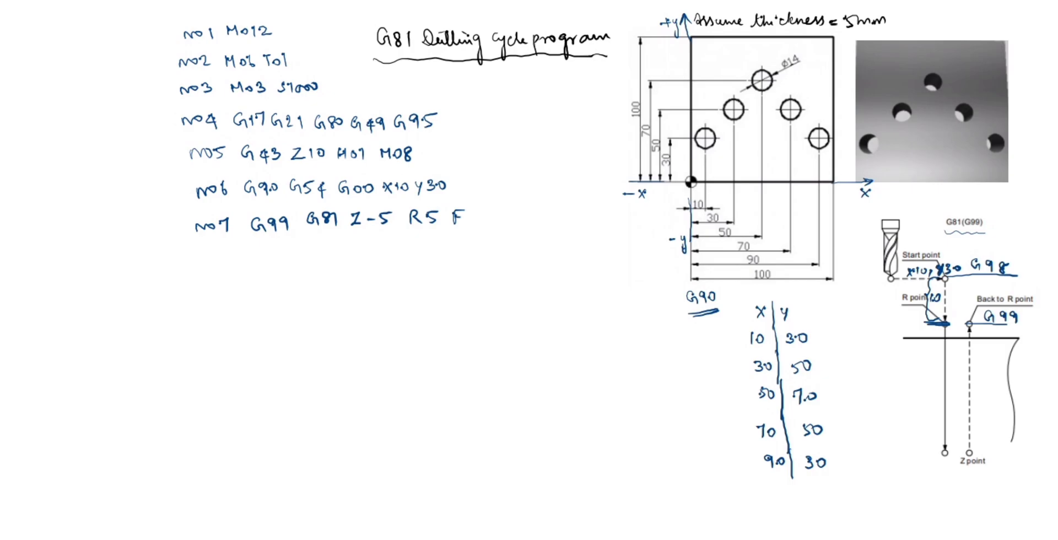
type("50")
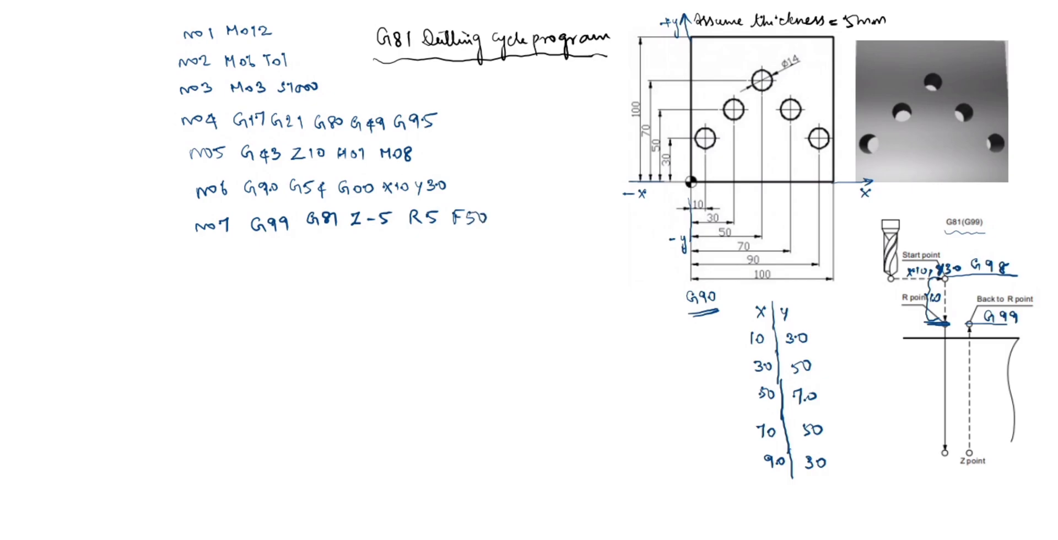
left_click(278, 246)
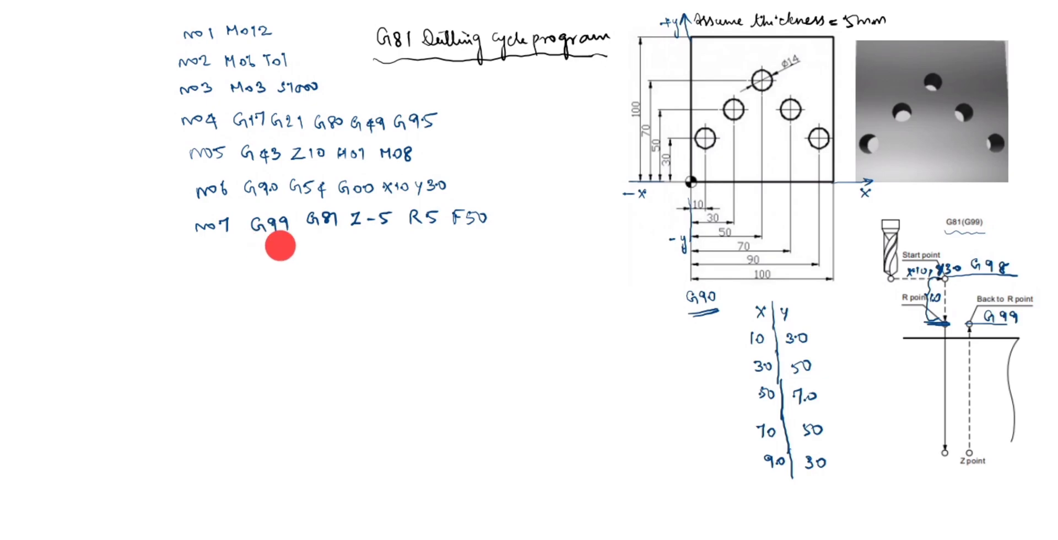
mouse_move(1011, 410)
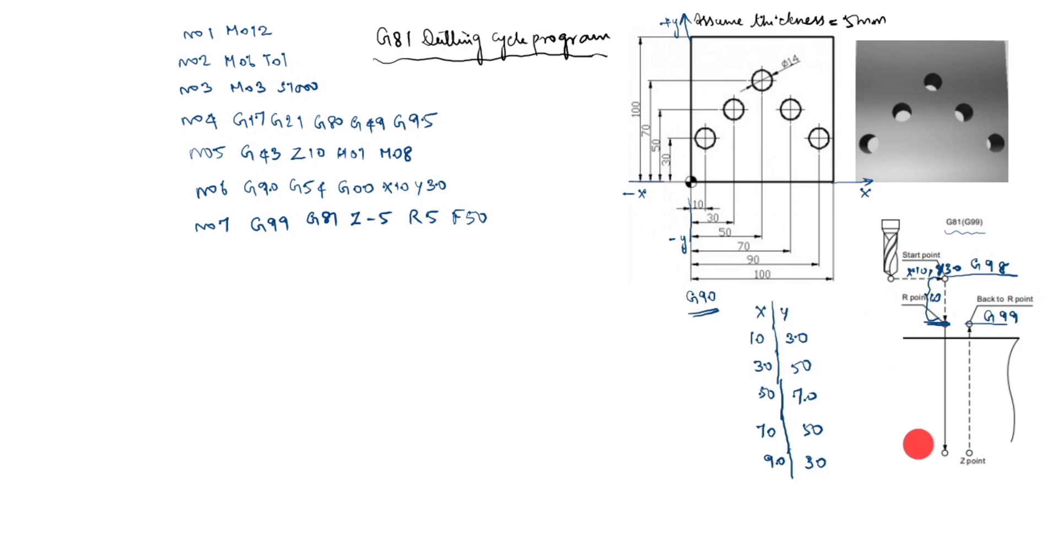
Mark the 5 retract level and the -5 drilling-depth arrow on the cycle diagram.
left_click_drag(917, 444, 954, 444)
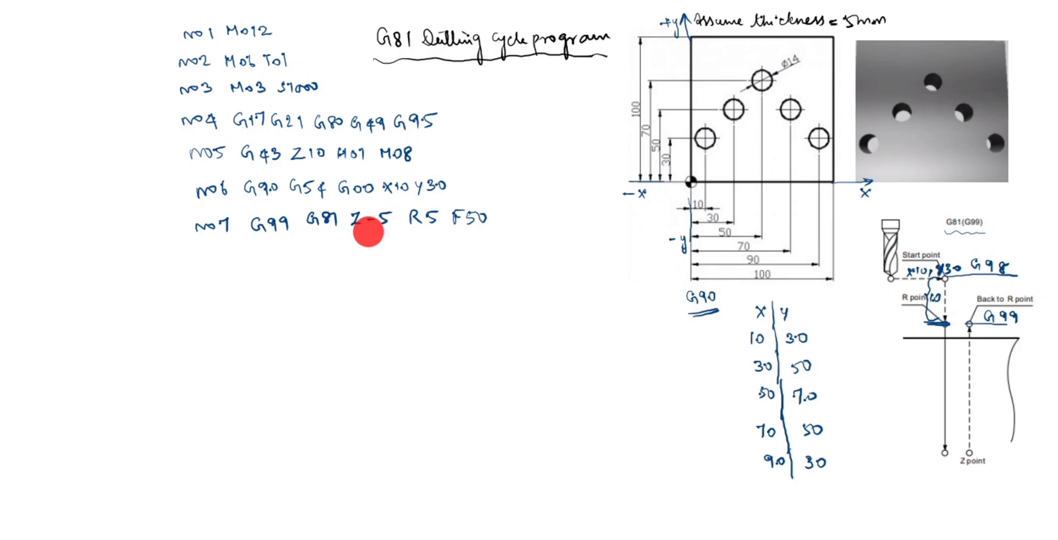
mouse_move(383, 228)
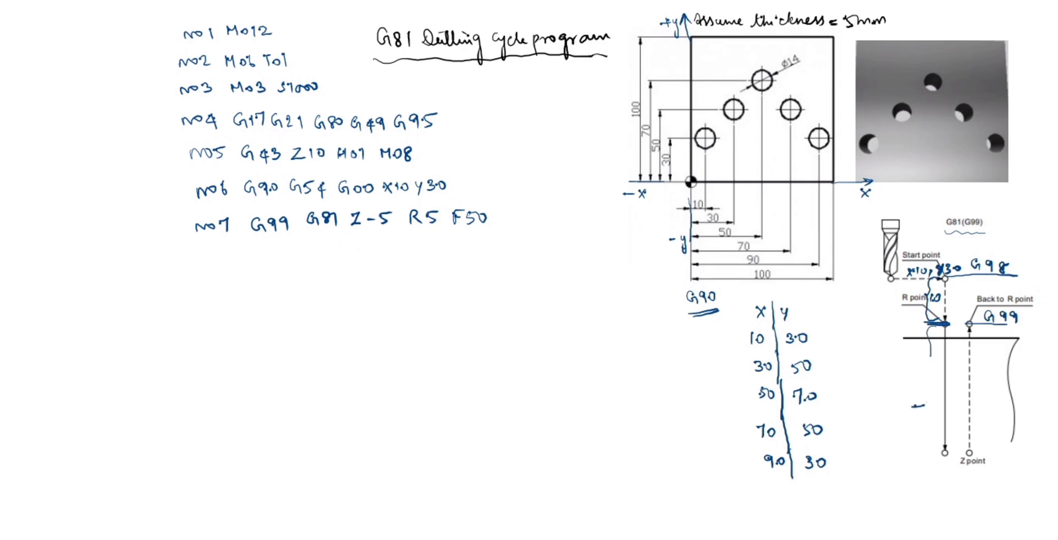
left_click_drag(915, 408, 935, 405)
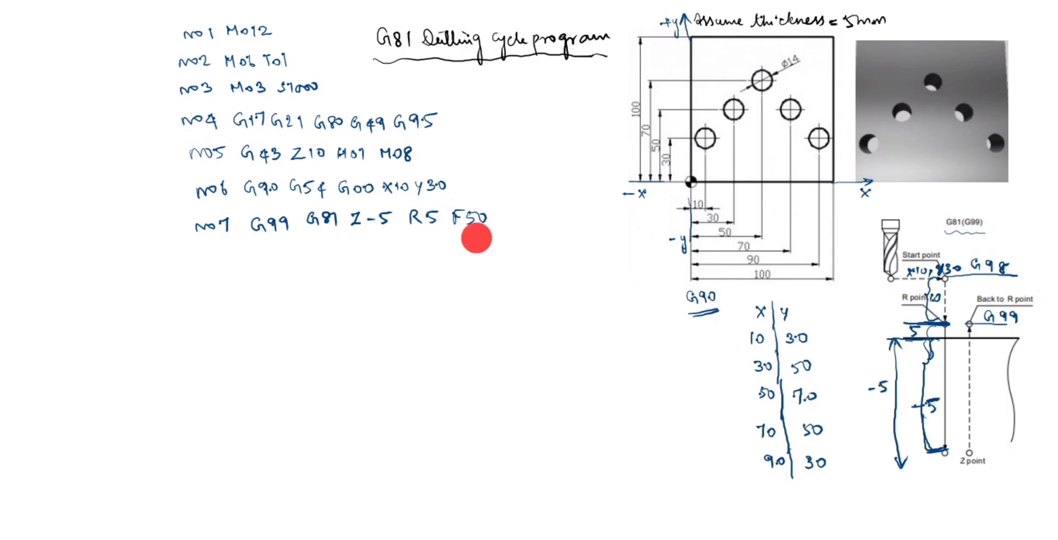
mouse_move(461, 235)
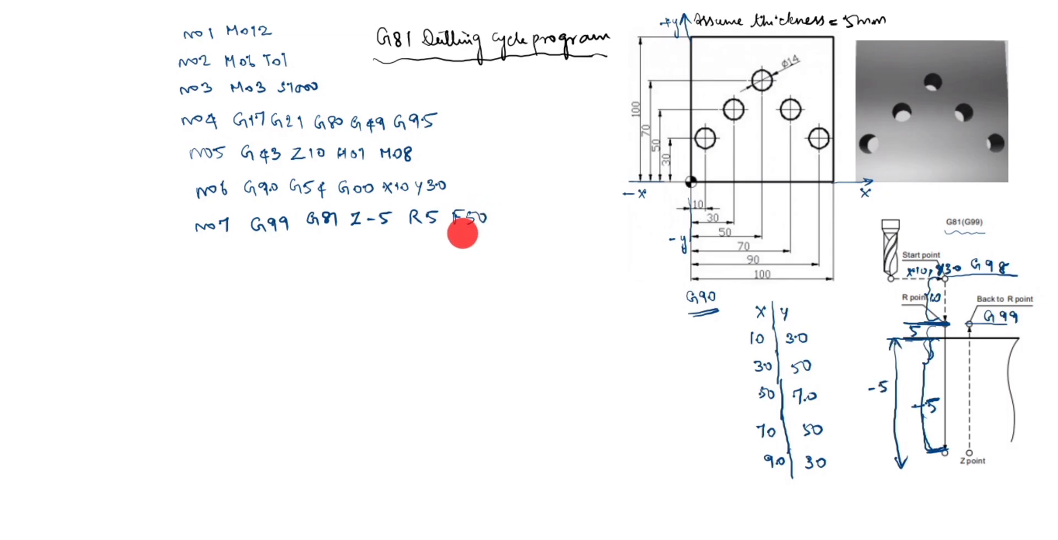
mouse_move(464, 217)
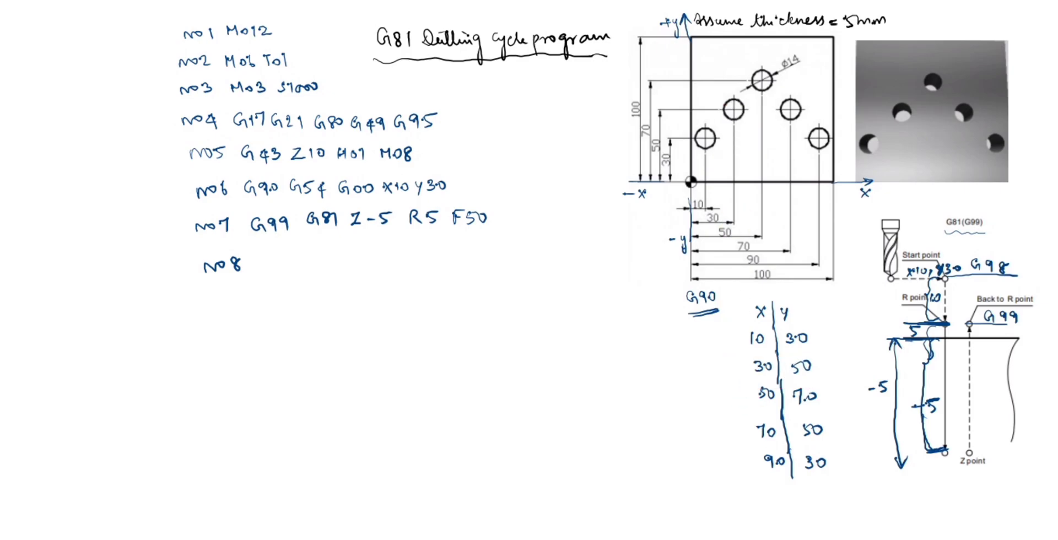
Write hole-position lines N08 X30 Y50 and N09 X50 Y70.
type("X30")
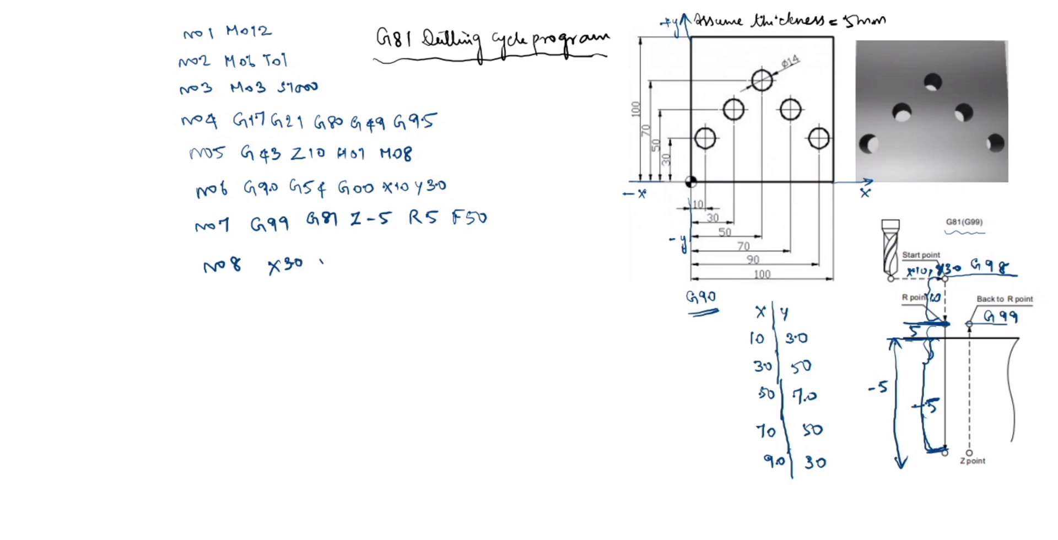
type("Y50")
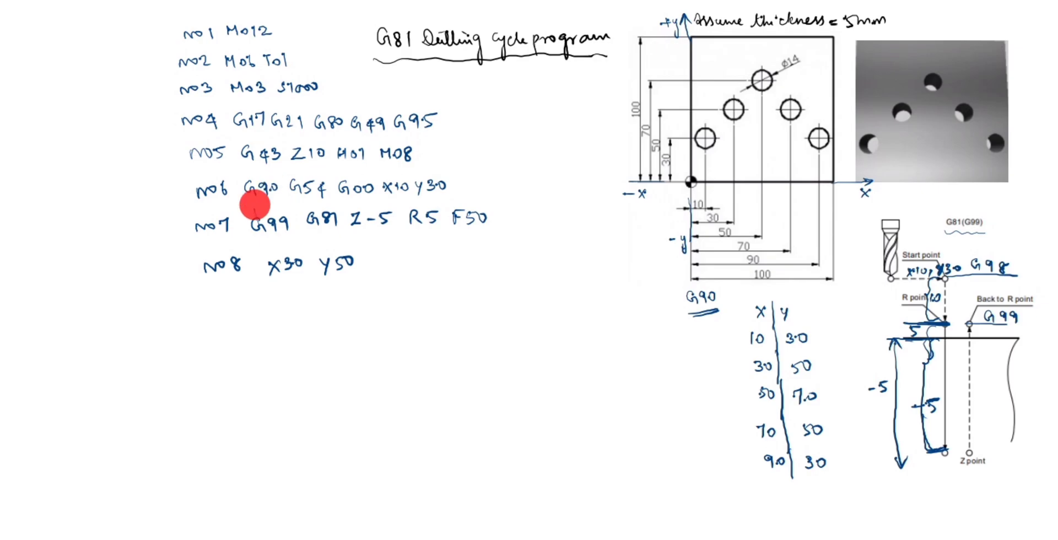
mouse_move(243, 352)
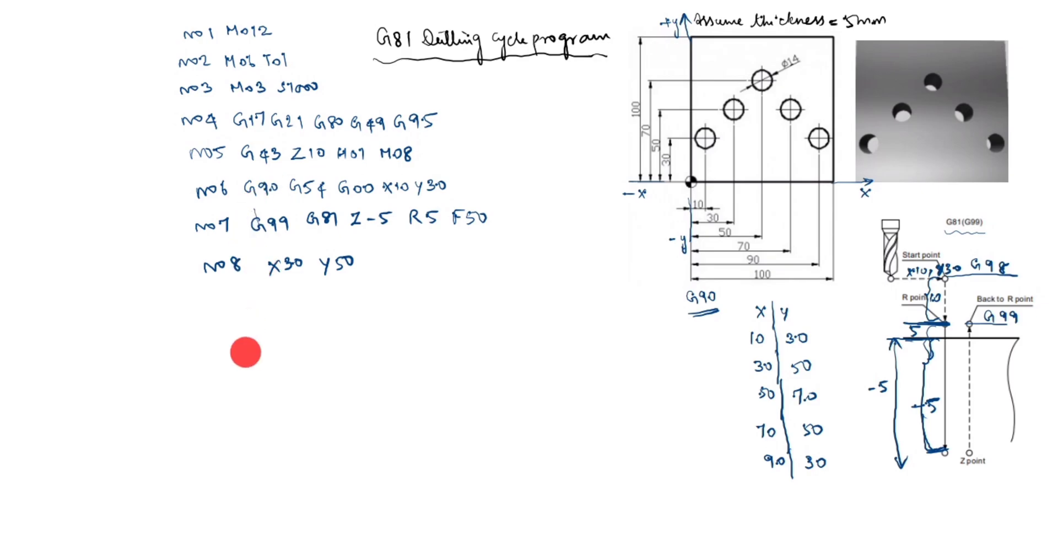
mouse_move(263, 331)
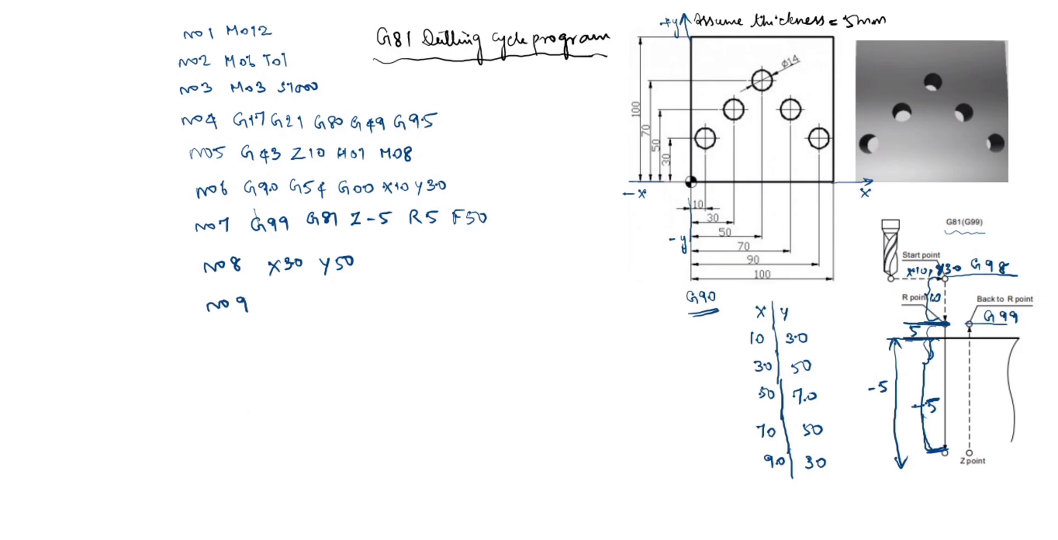
type("X50 Y7")
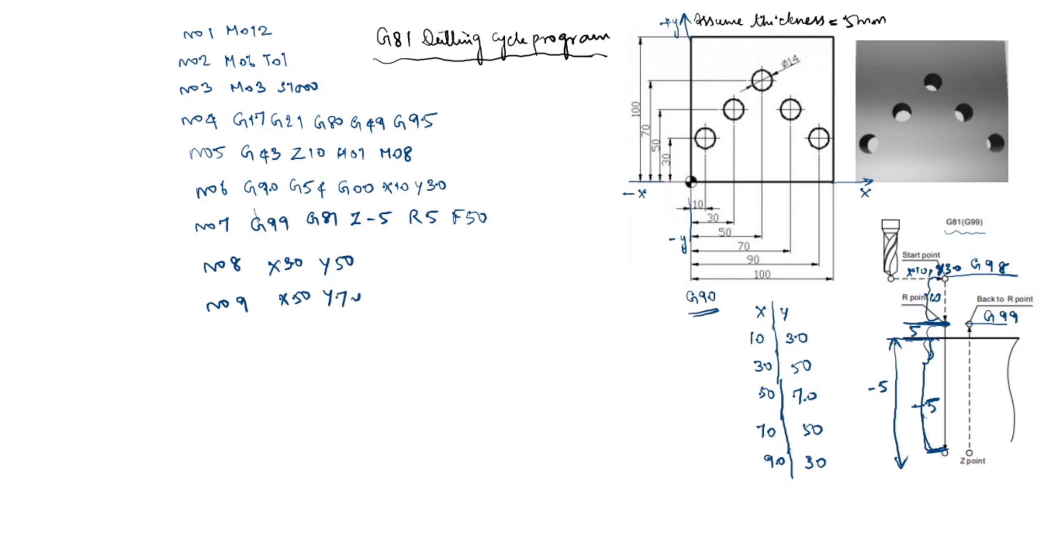
left_click(758, 398)
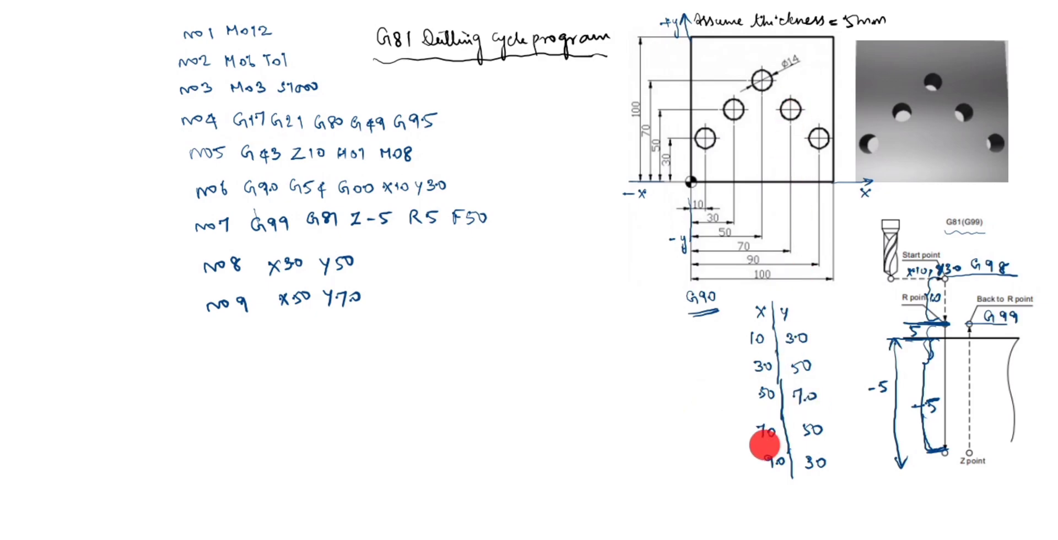
left_click(761, 444)
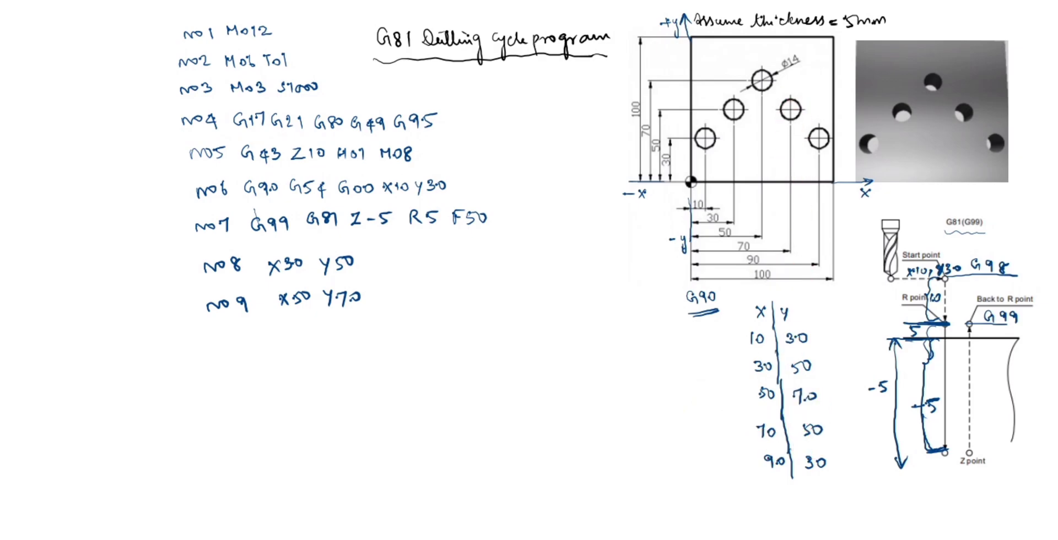
Write hole-position lines N10 X70 Y50 and N11 X90 Y30.
type("N10 X7")
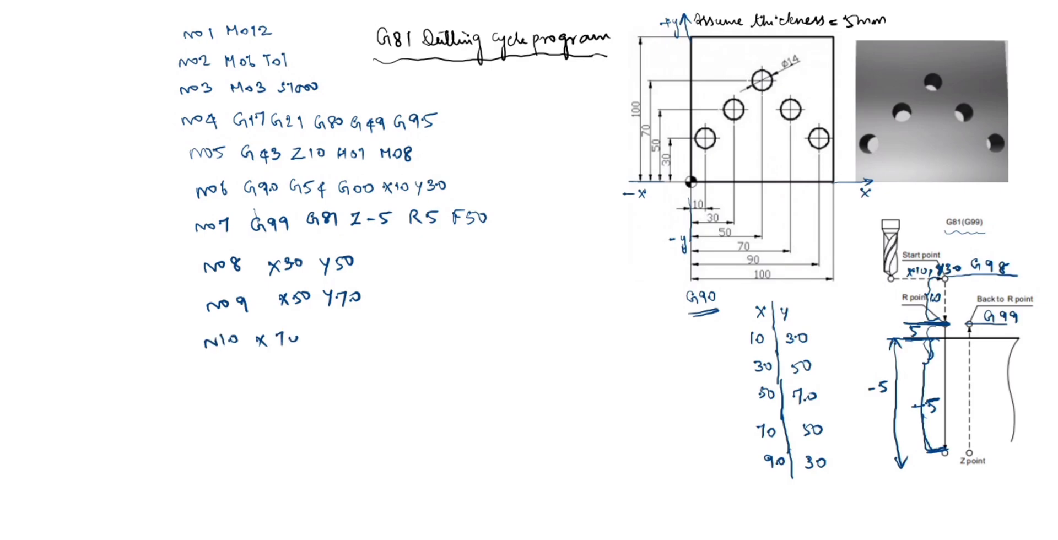
type("Y50")
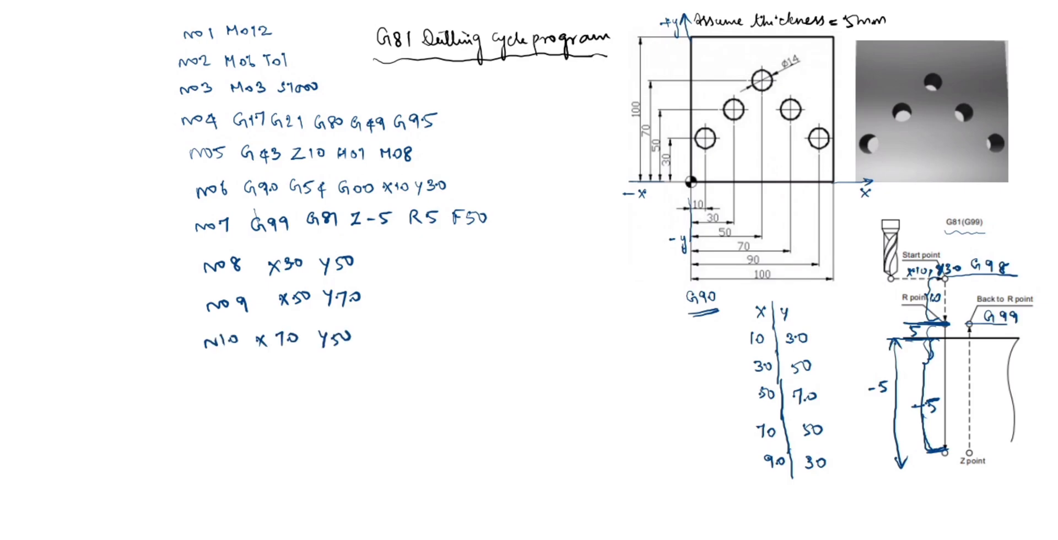
type("N11")
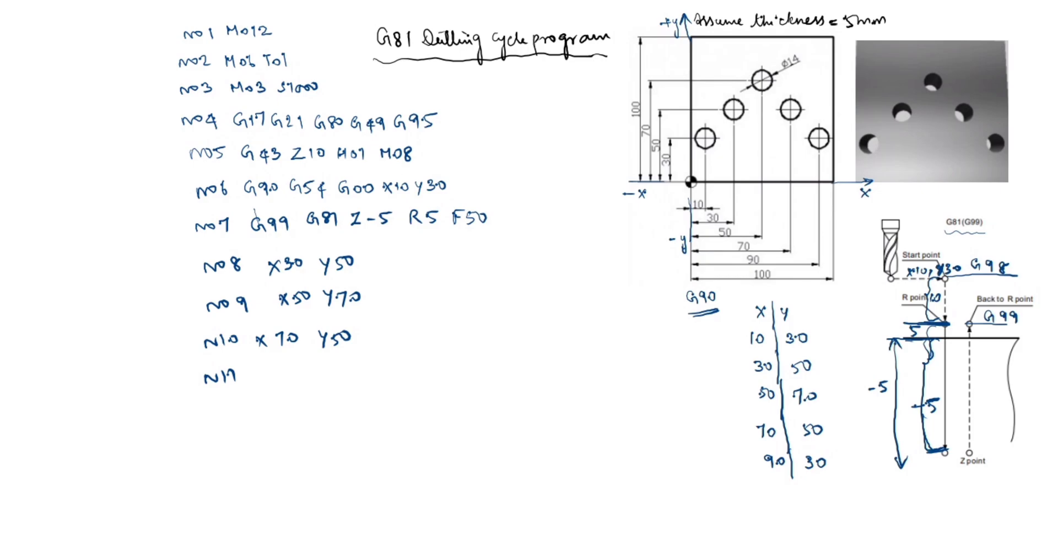
type("X90 Y30")
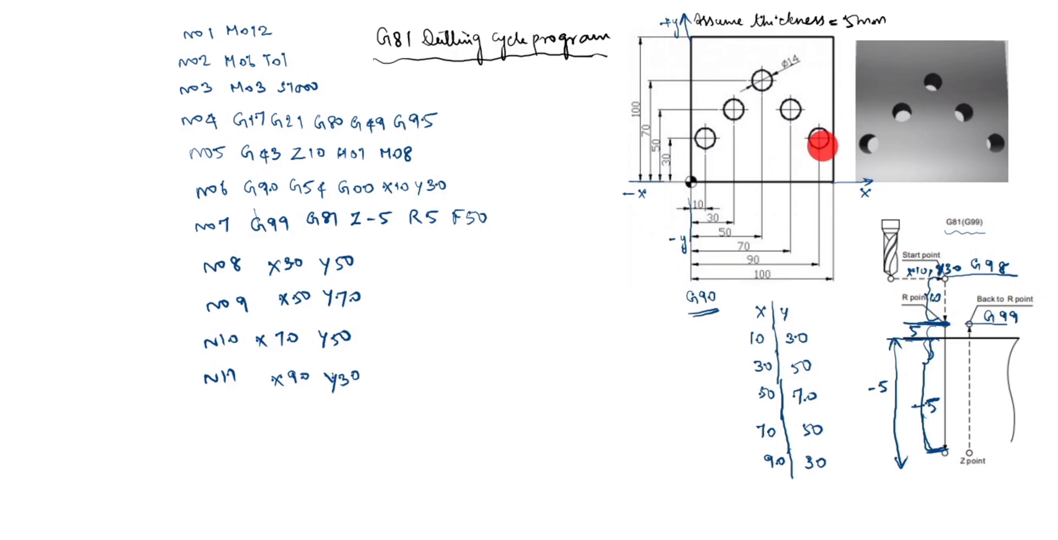
left_click(823, 145)
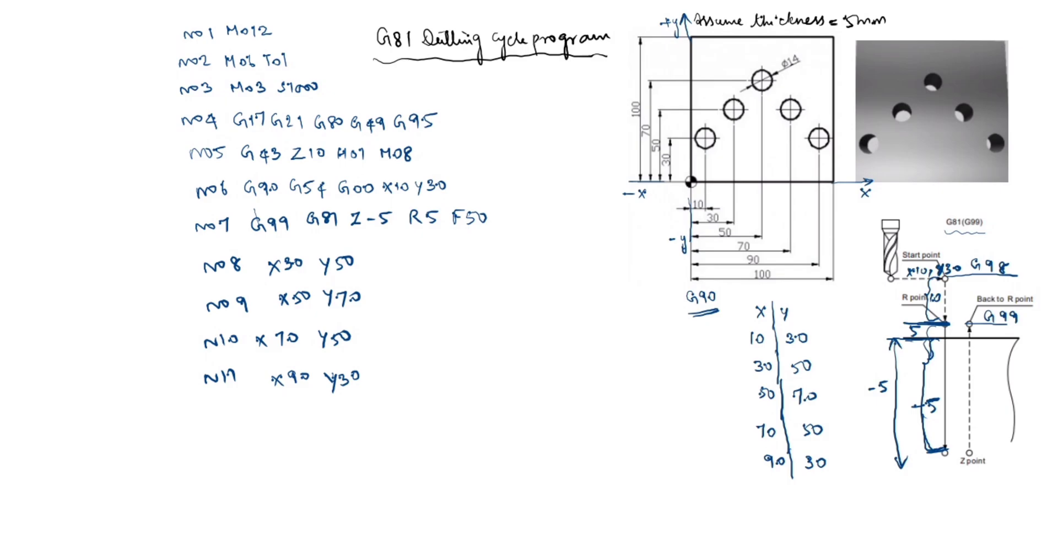
Write 130/130 under the X/Y table, then handwrite line N12 G80 Z10.
type("130")
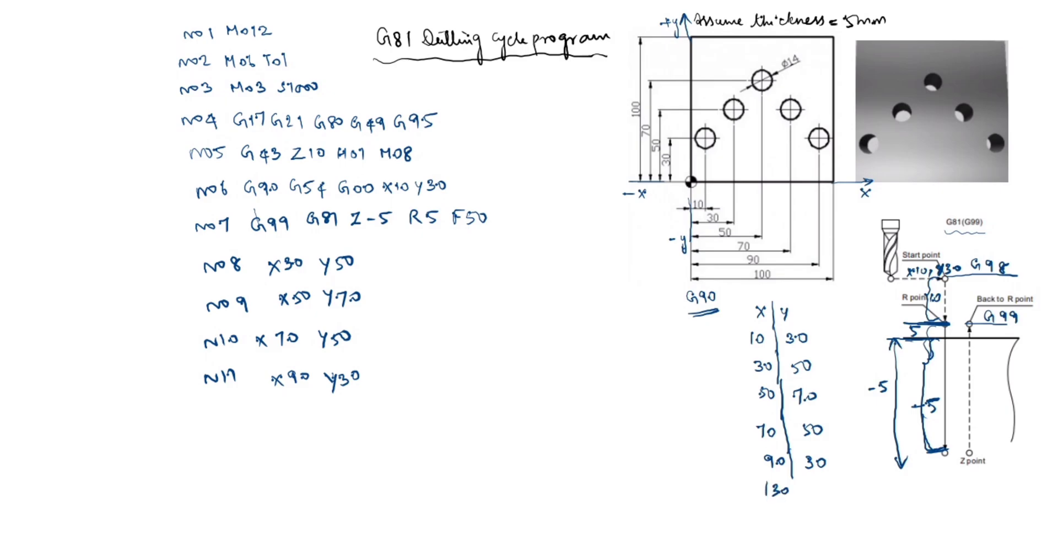
type("130")
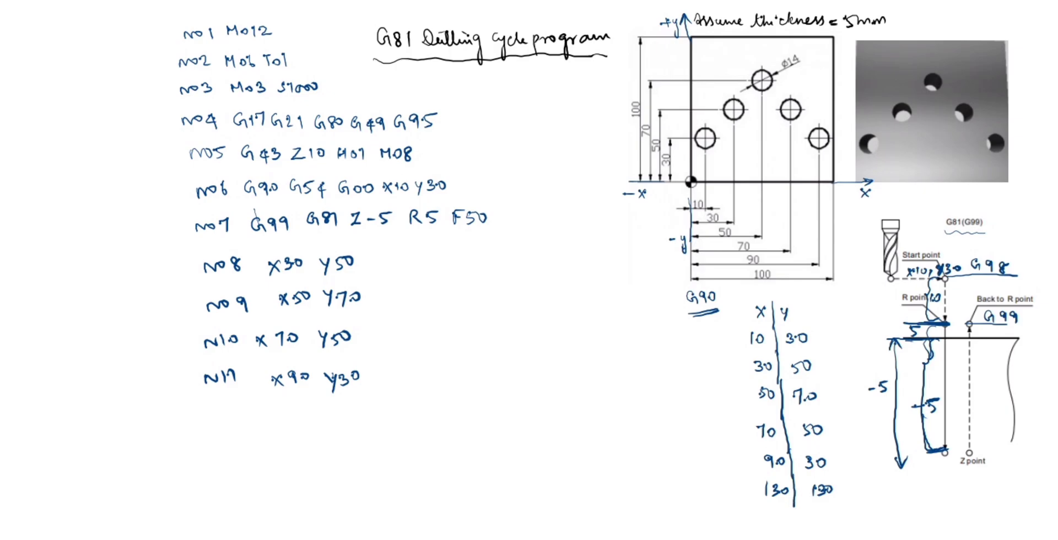
left_click(868, 111)
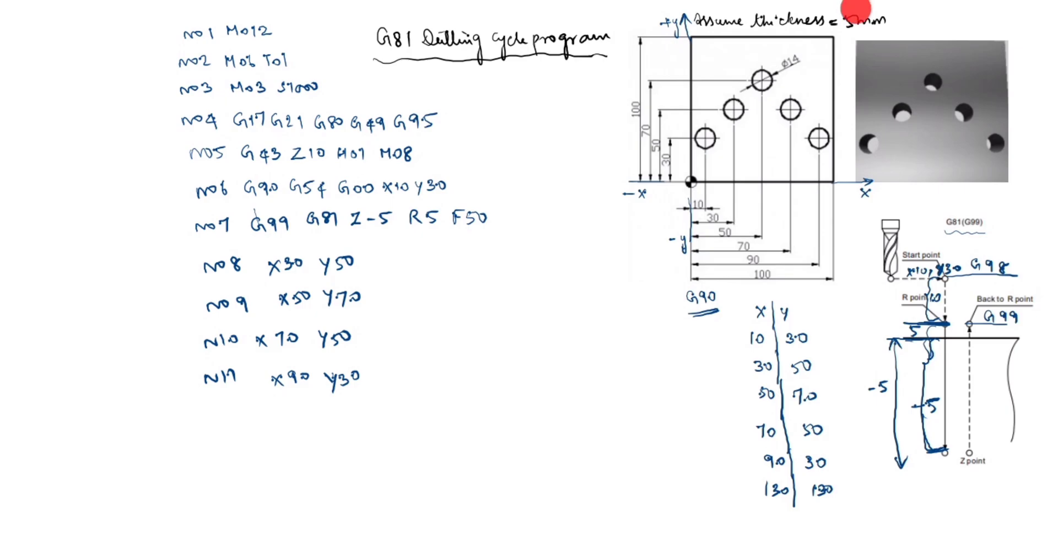
left_click(208, 411)
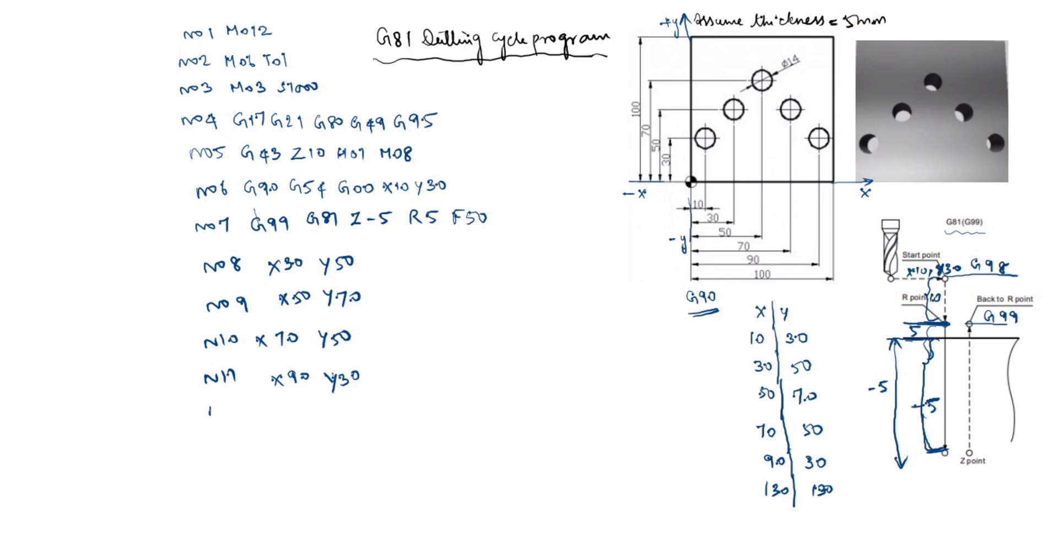
type("N12")
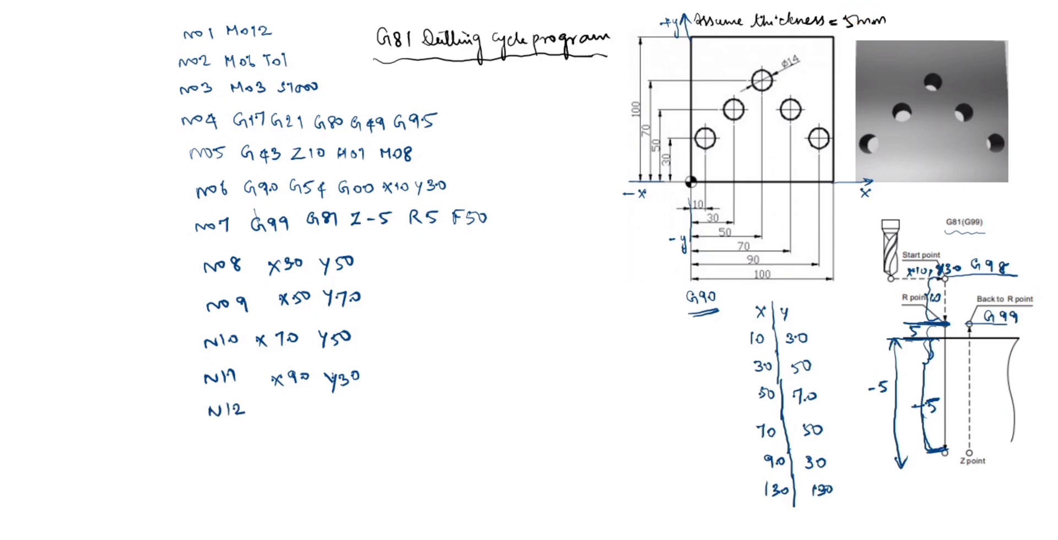
type("G80")
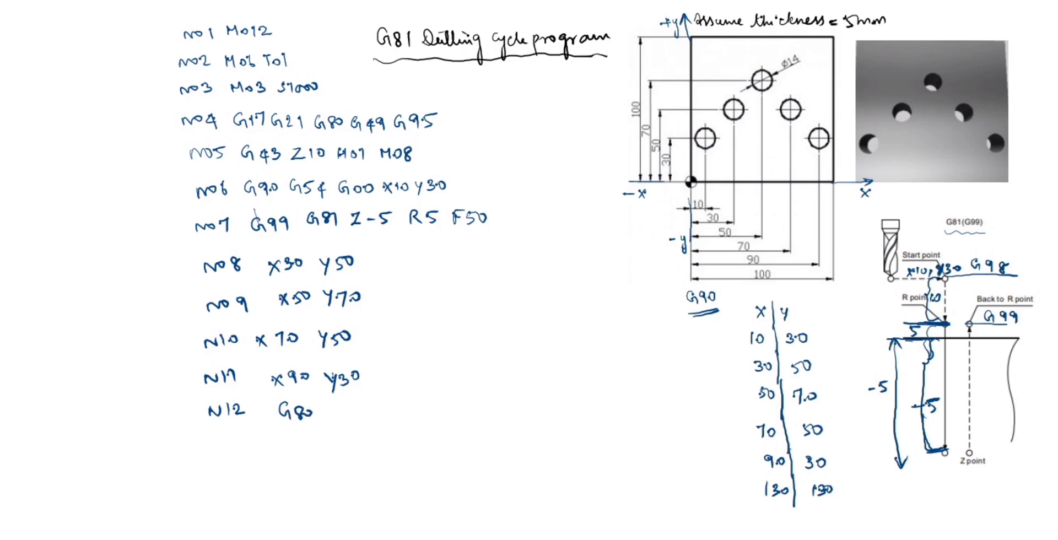
type("Z10")
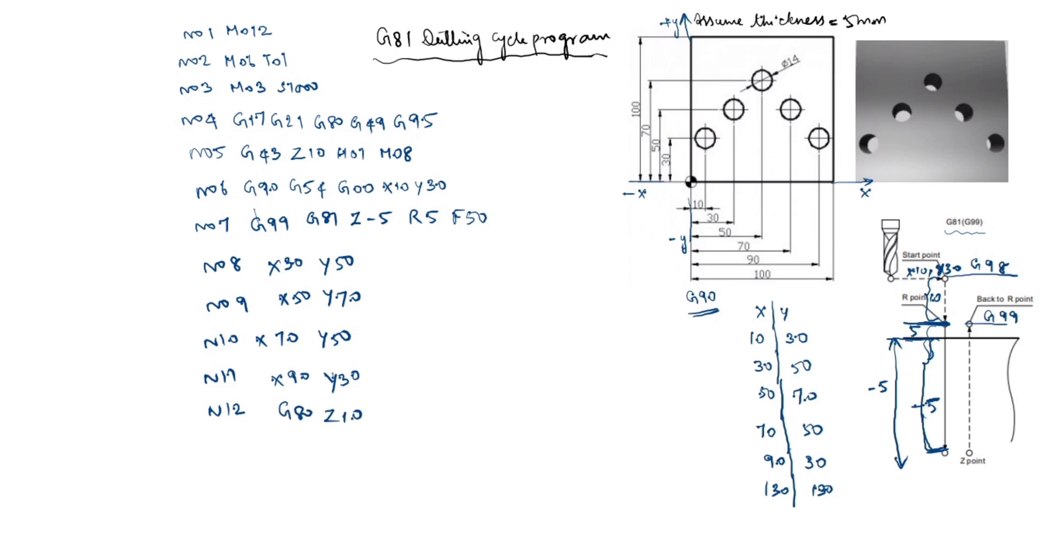
Handwrite line N13 G90 G00 X130 Y130 beside the program.
left_click(310, 425)
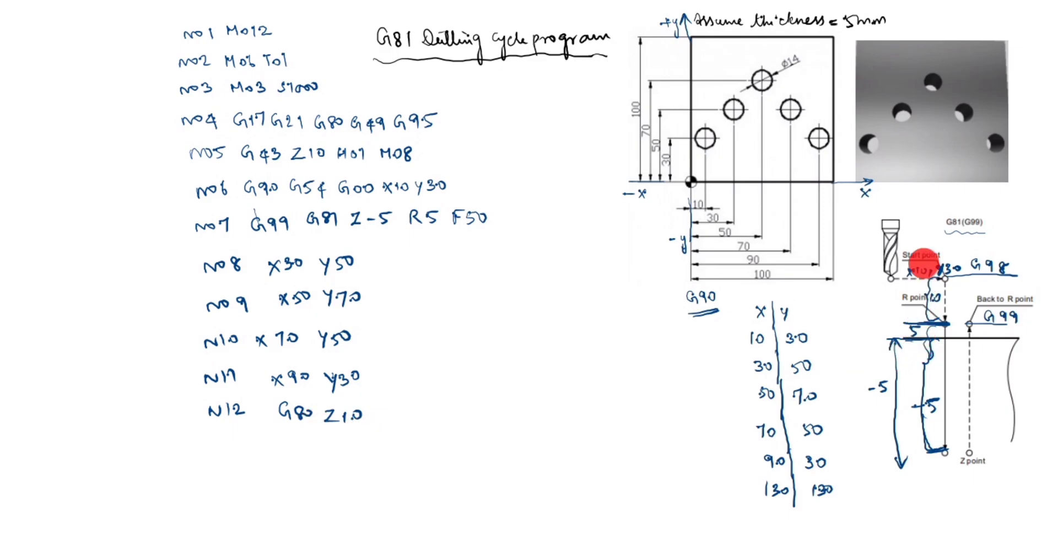
type("N13")
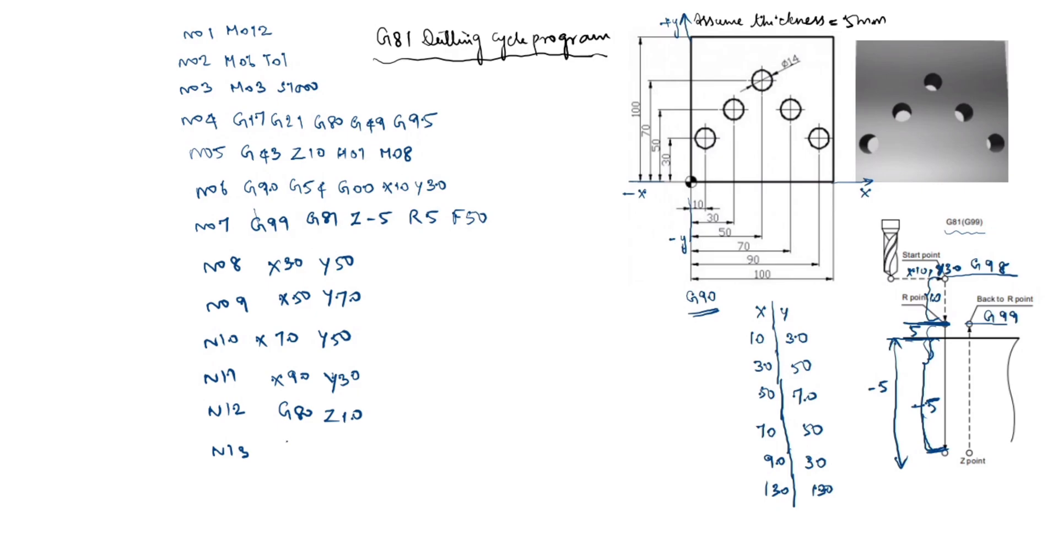
type("G90")
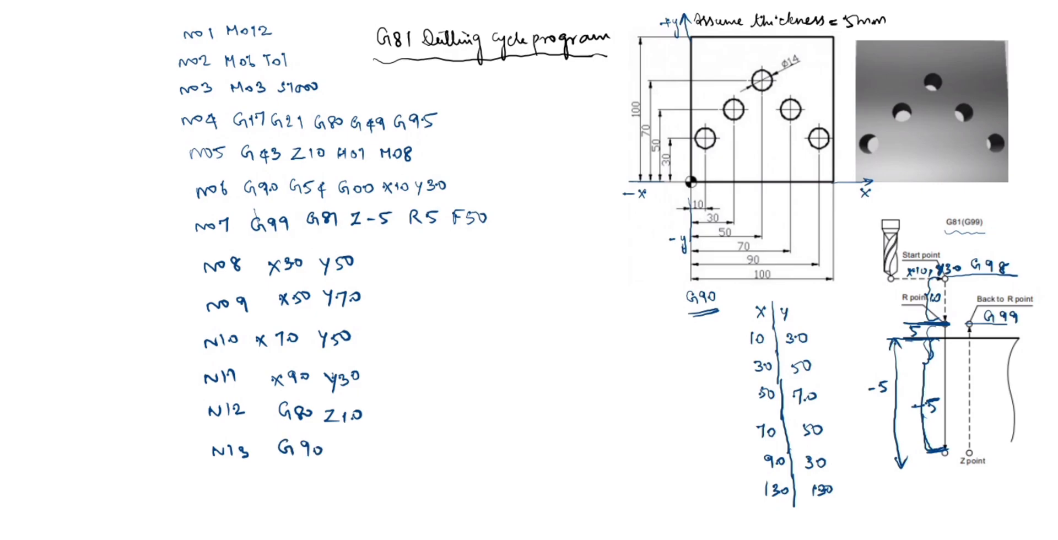
type("G00")
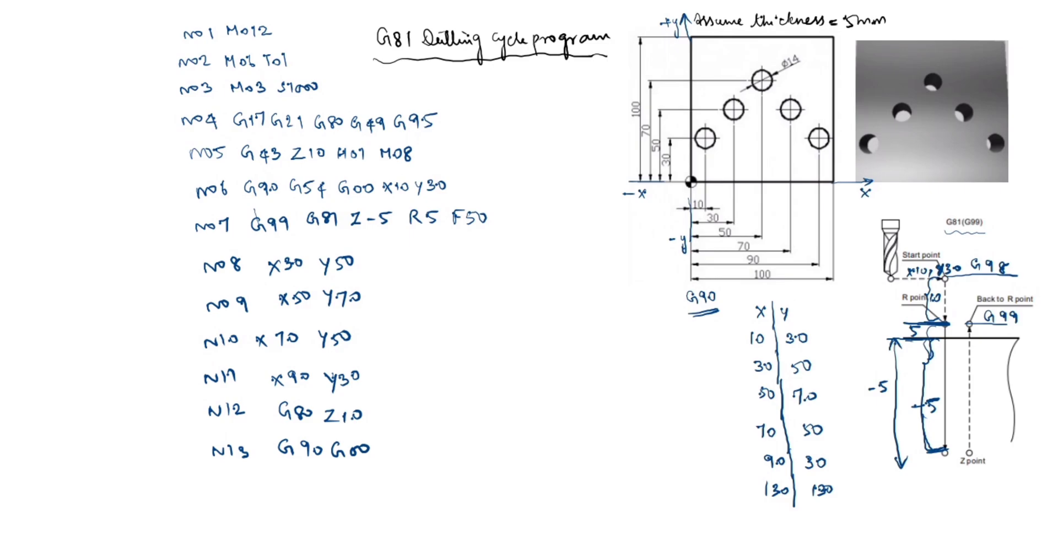
type("X13")
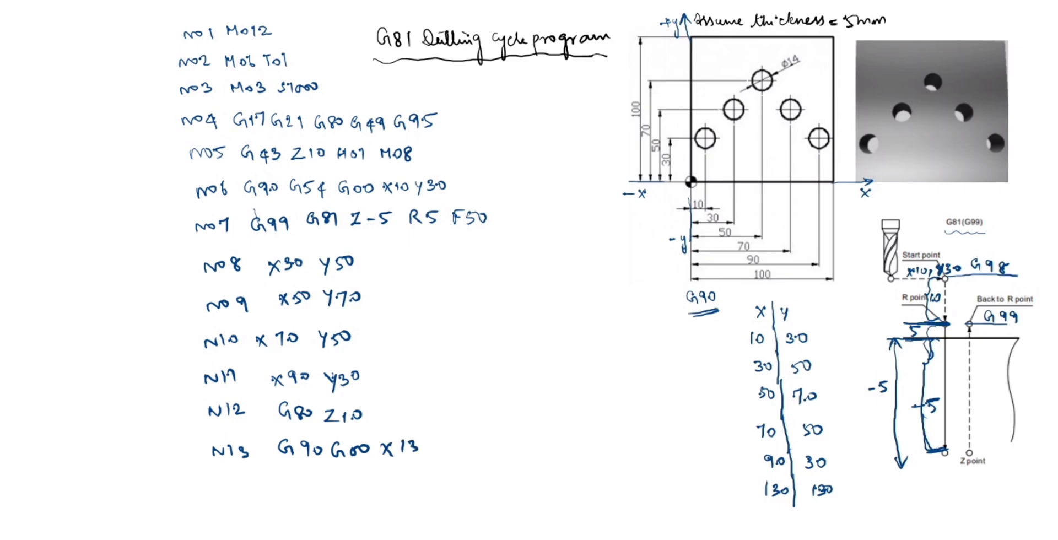
type("Y130")
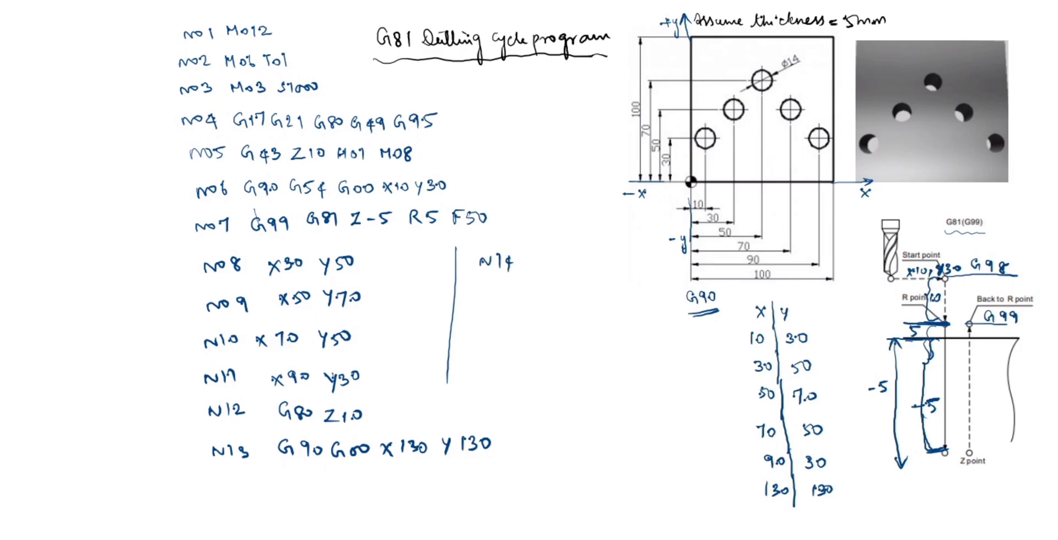
Write M09 after N14, then N15 M05, and begin N16 M below.
type("Mo")
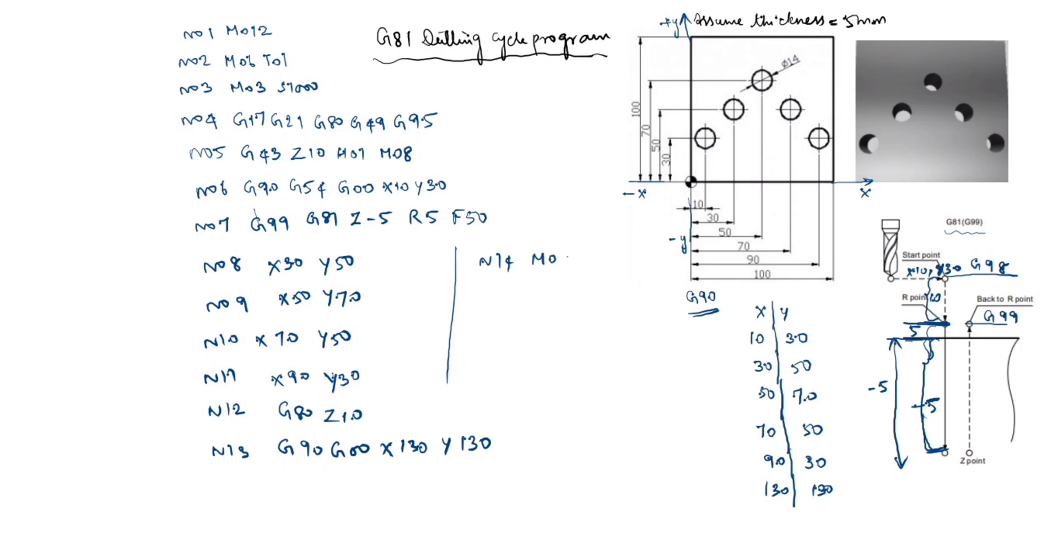
type("9")
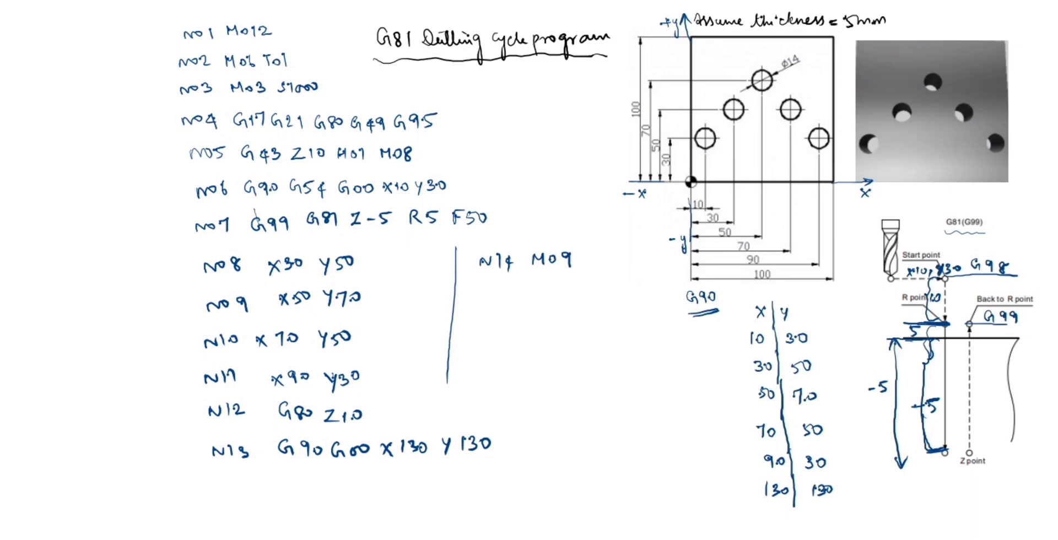
type("N15 M05")
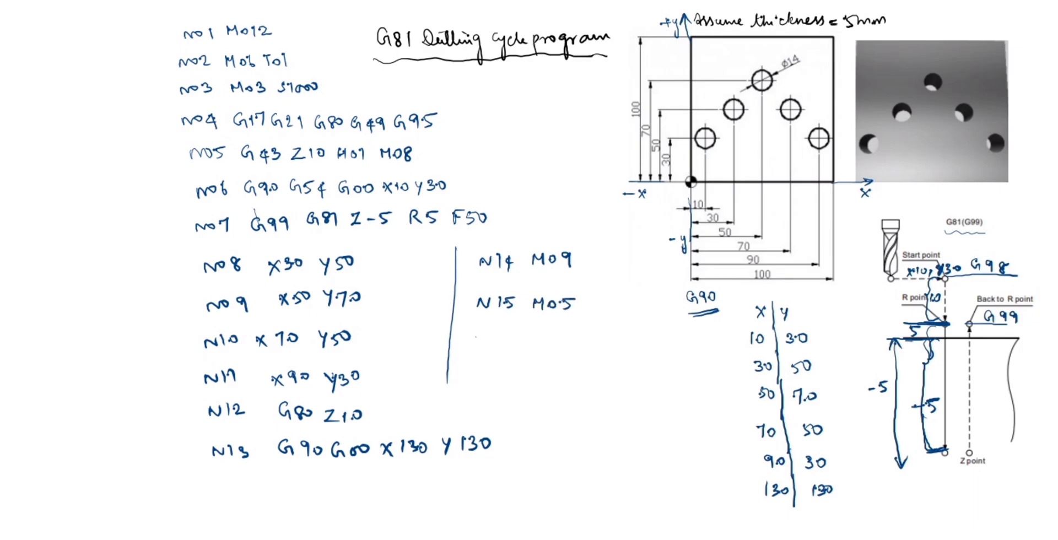
type("N1'")
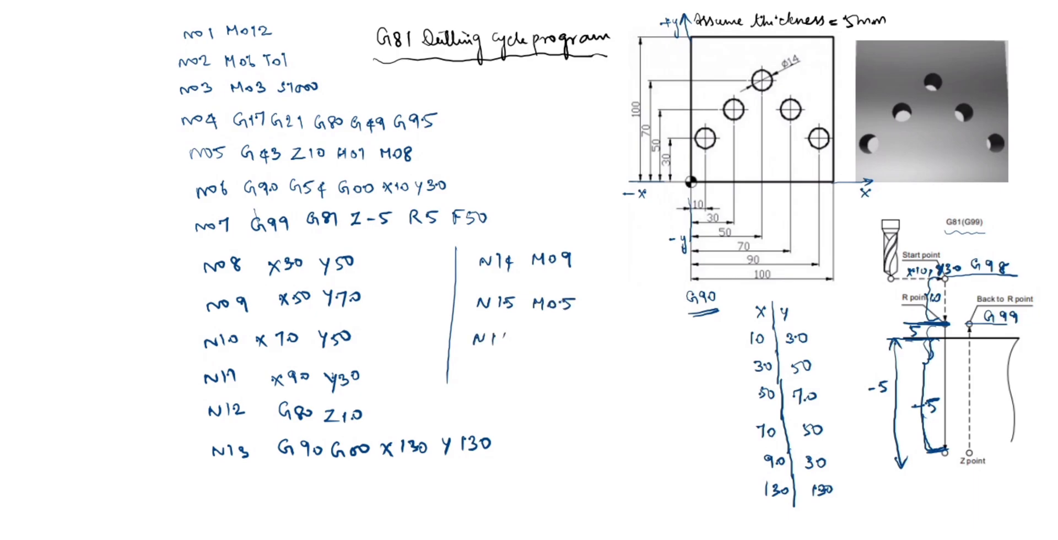
type("N16 M")
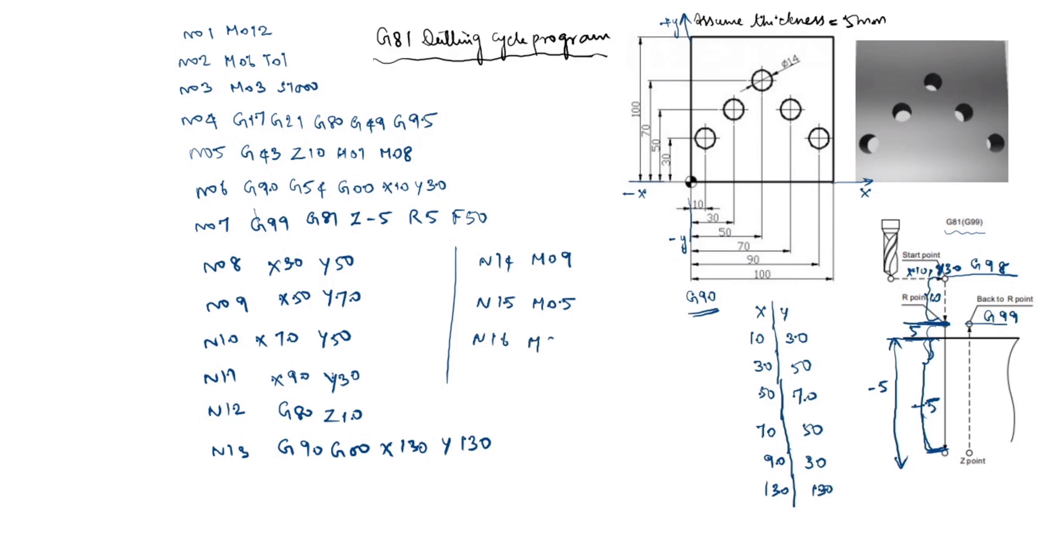